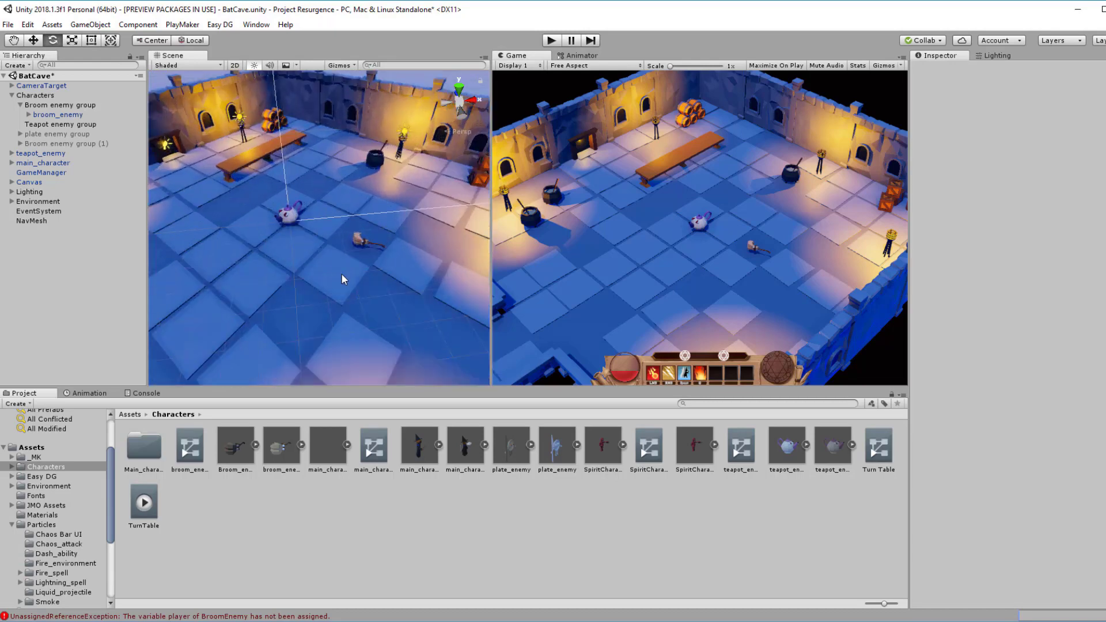
Select the ProBuilder cube in SampleScene, then open the ProGrids scene from Assets > Scenes
click(59, 114)
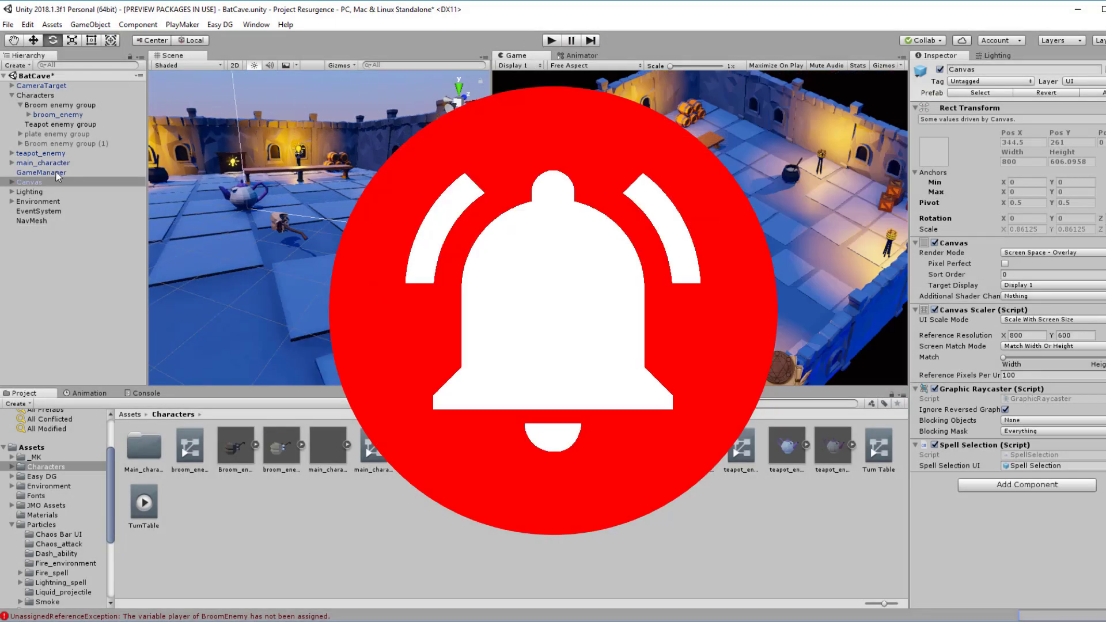
click(57, 114)
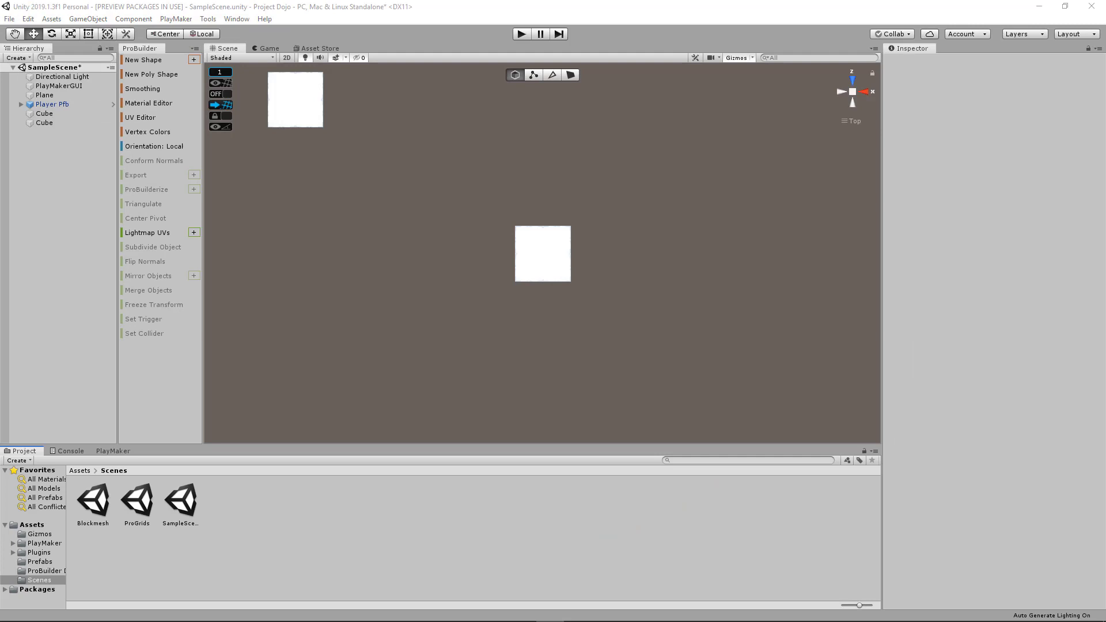
click(598, 173)
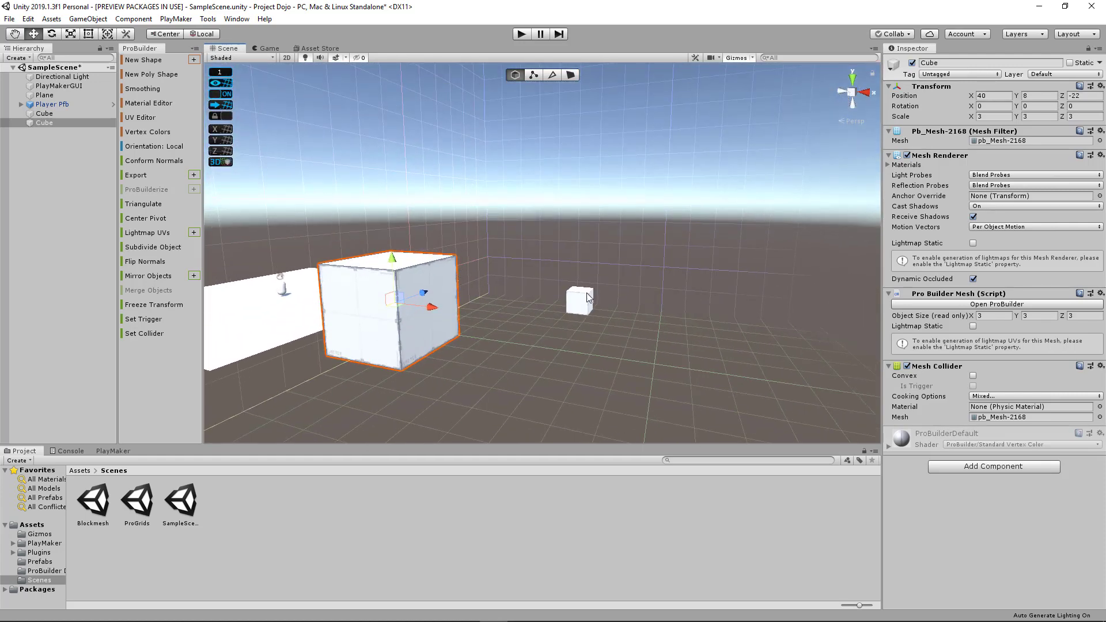
click(580, 296)
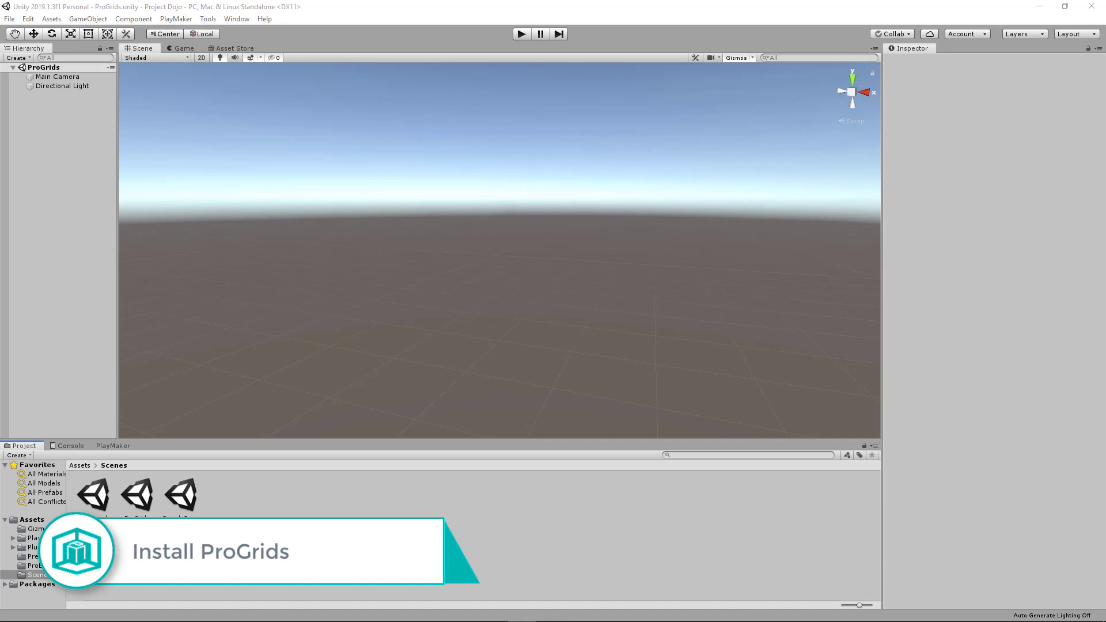
mouse_move(358, 98)
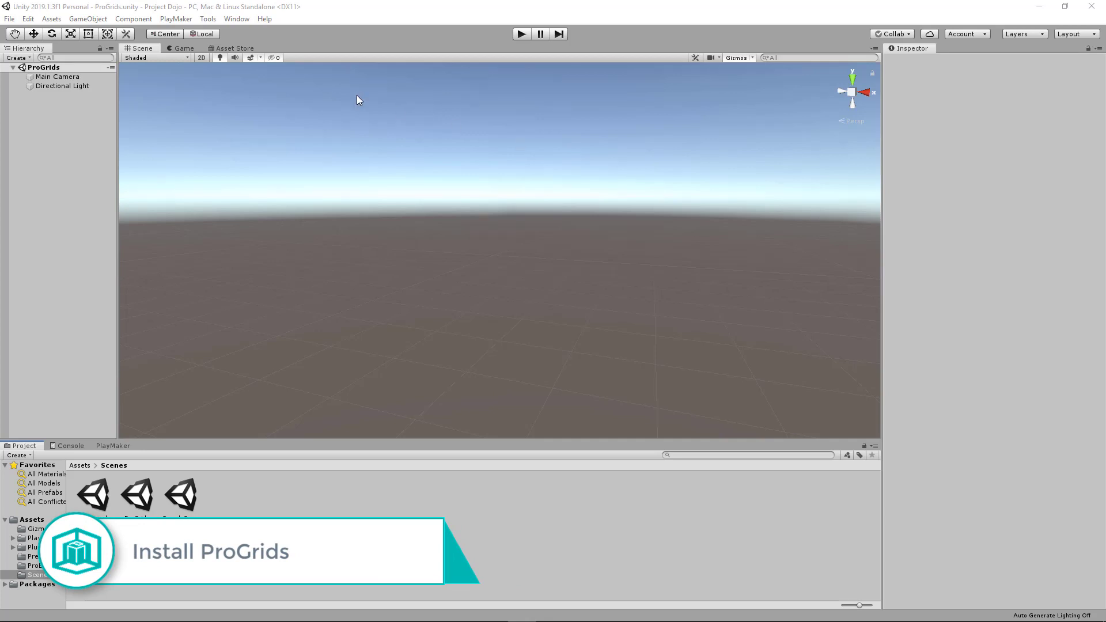
Open the Package Manager and list all available packages
click(236, 19)
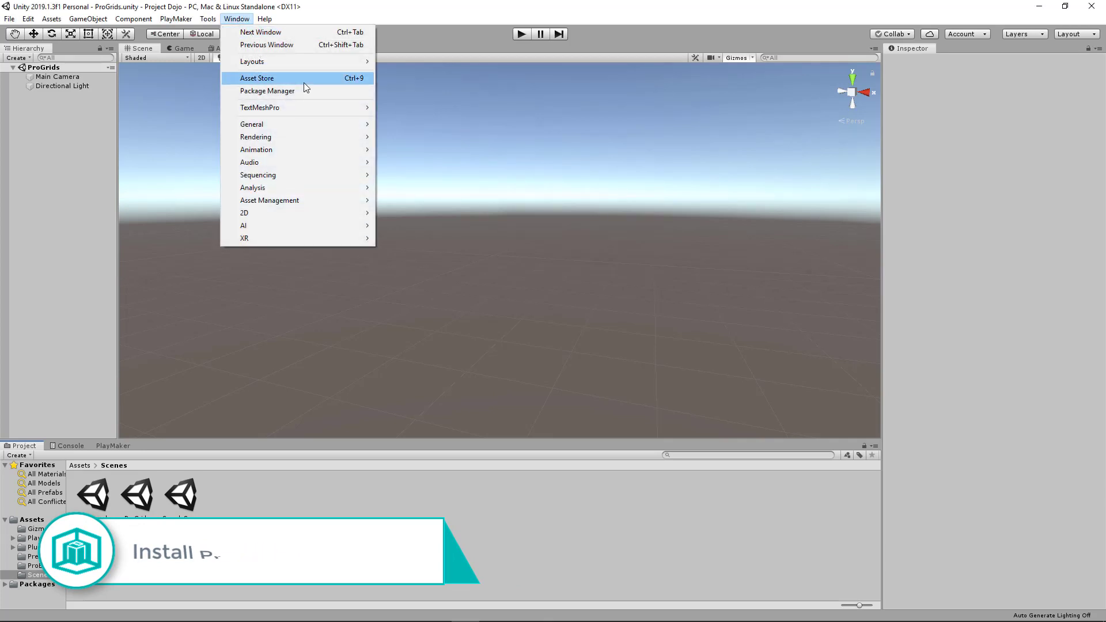
click(268, 90)
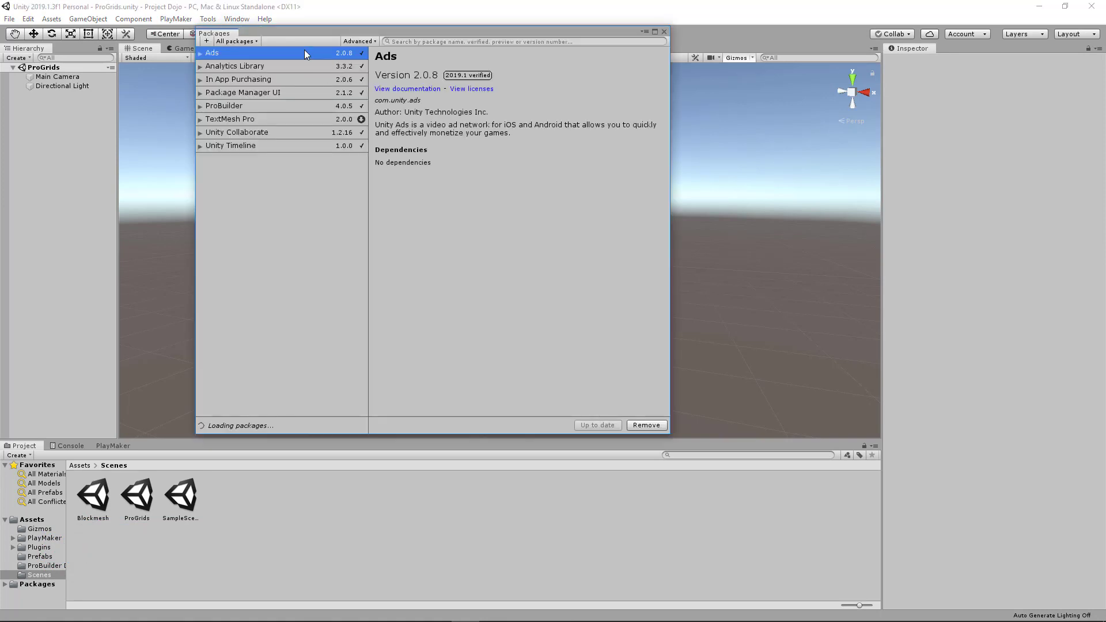
click(235, 41)
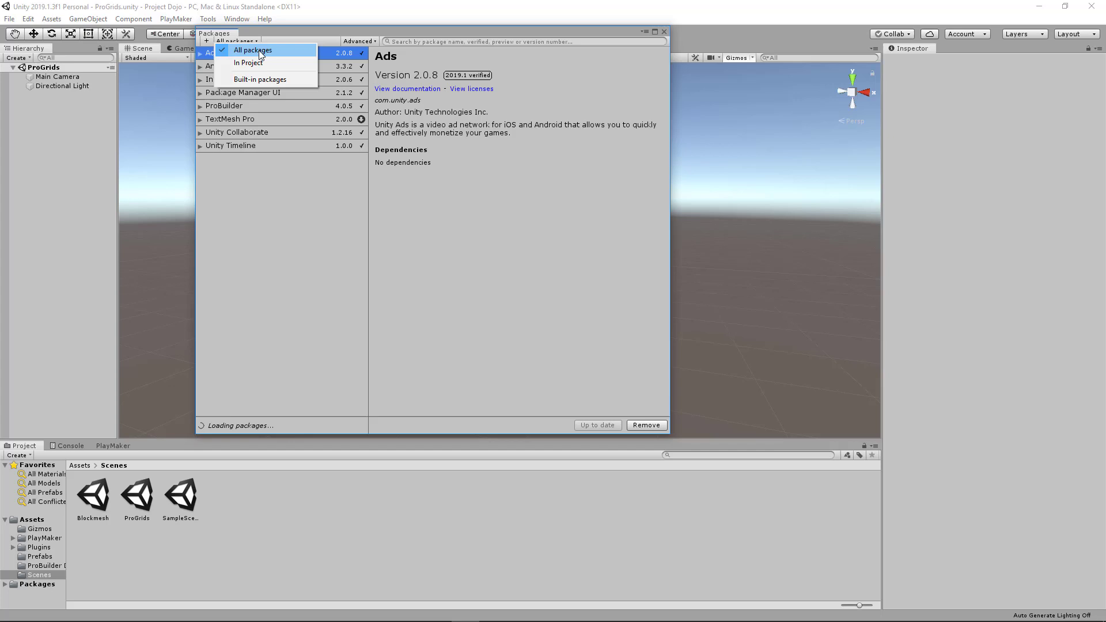
click(251, 50)
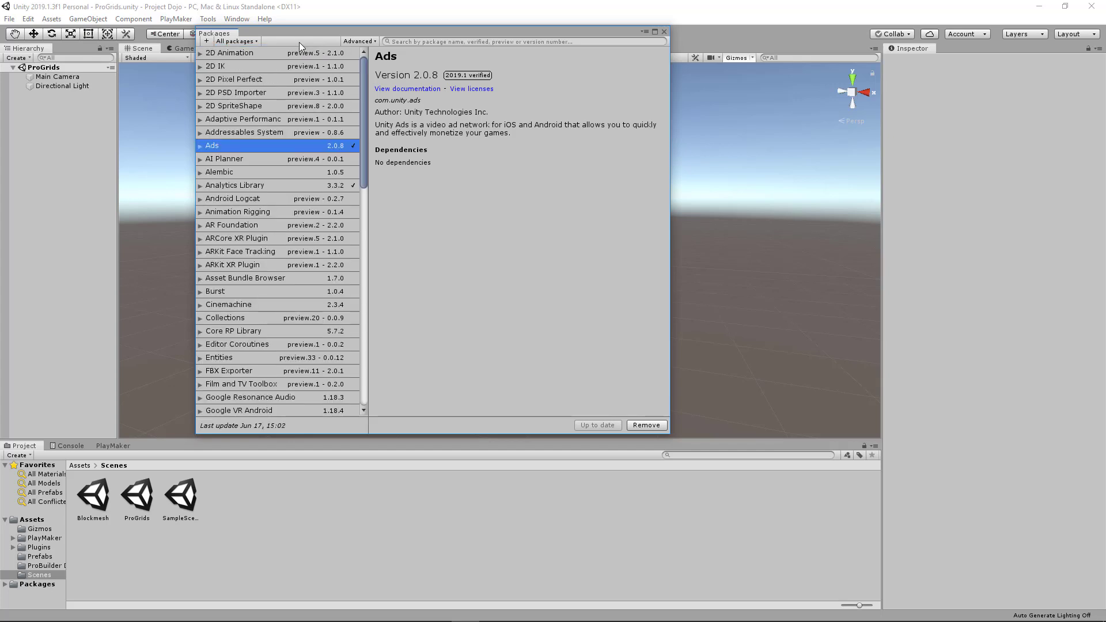
scroll(down, 3)
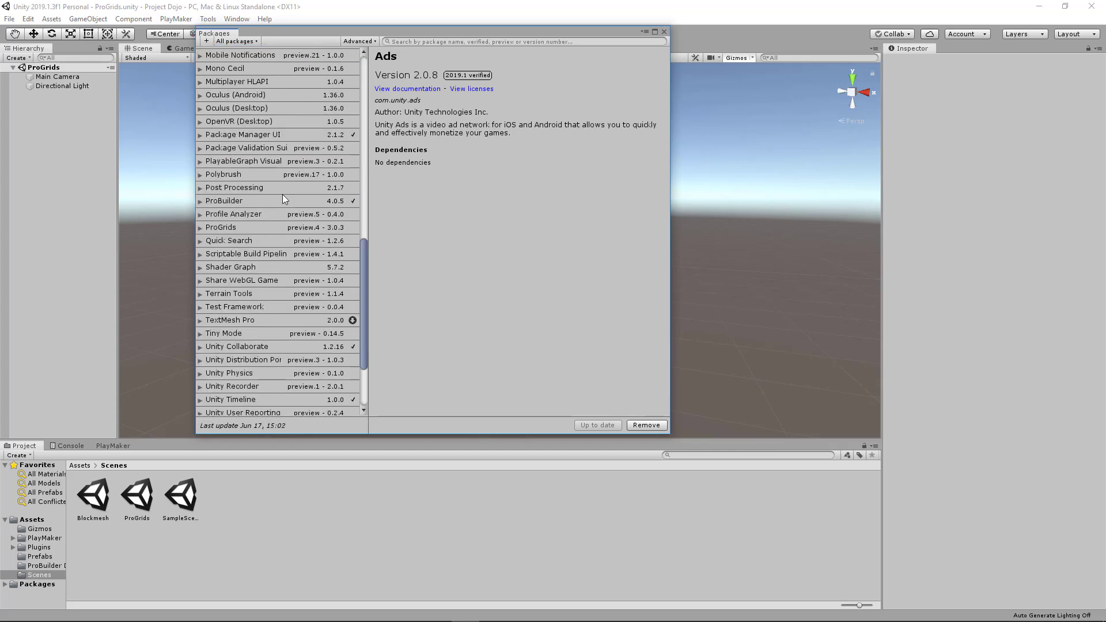
Select ProGrids, enable Show preview packages, and install ProGrids 3.0.3
click(247, 227)
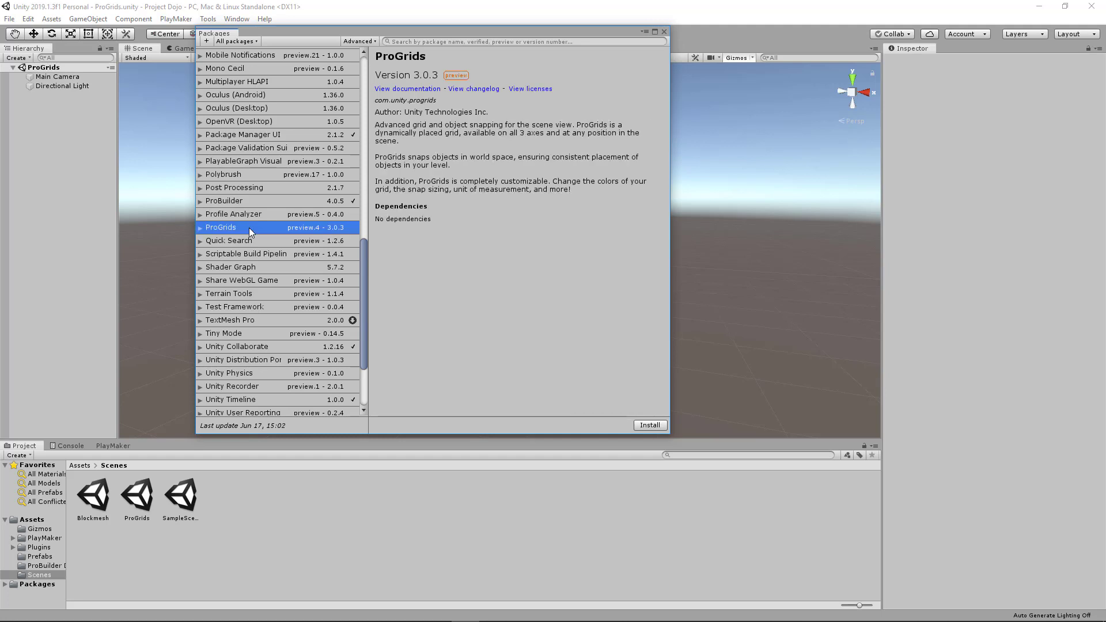
mouse_move(377, 44)
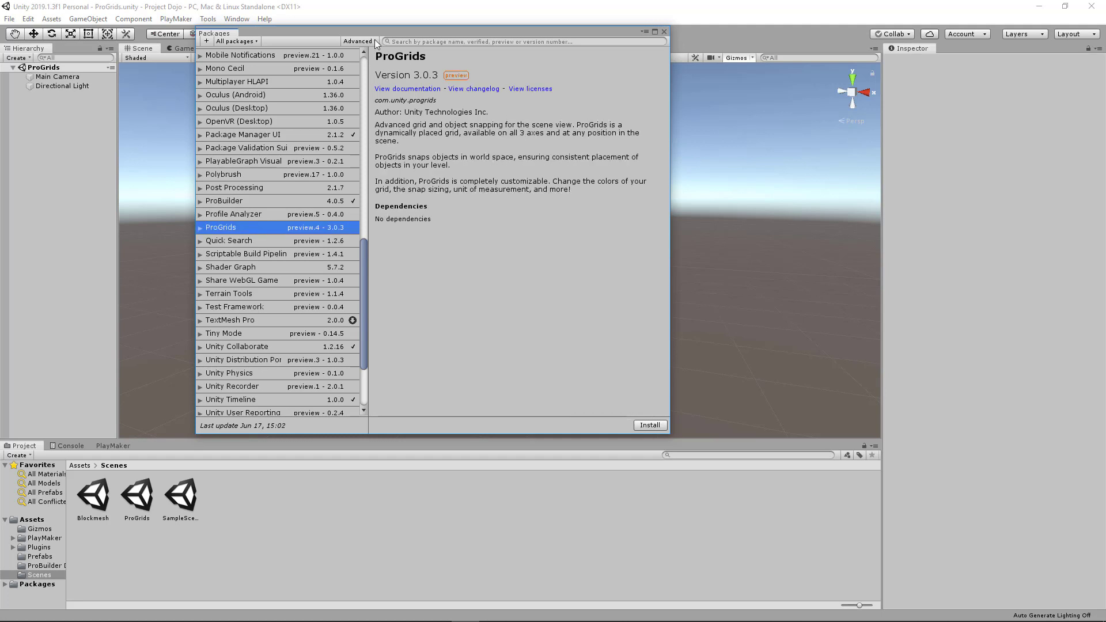
click(359, 41)
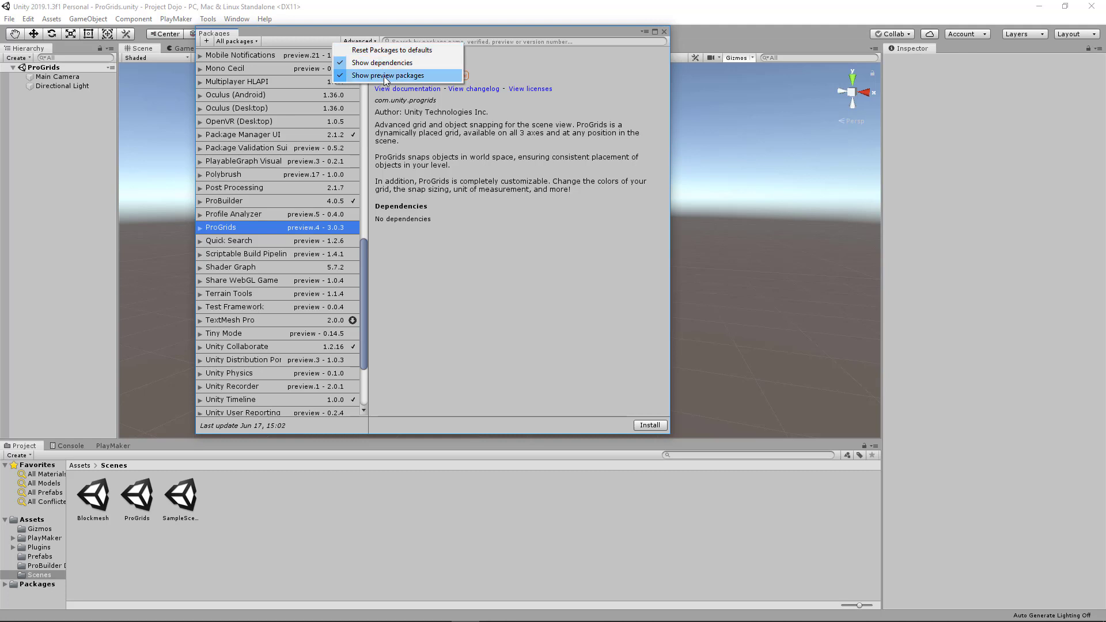
mouse_move(388, 85)
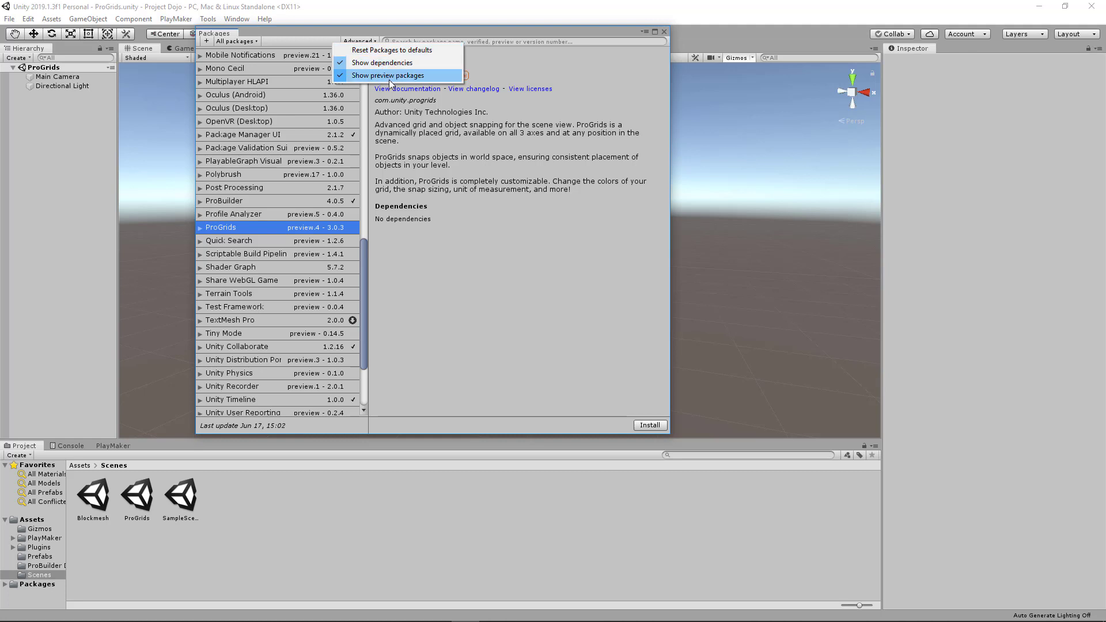
click(389, 75)
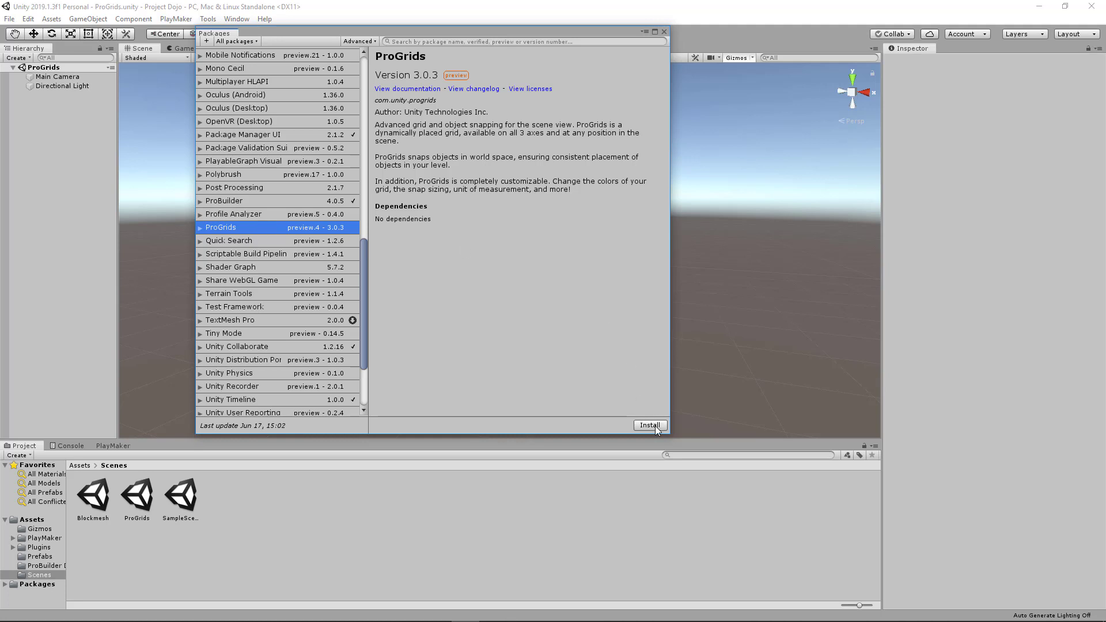
click(647, 424)
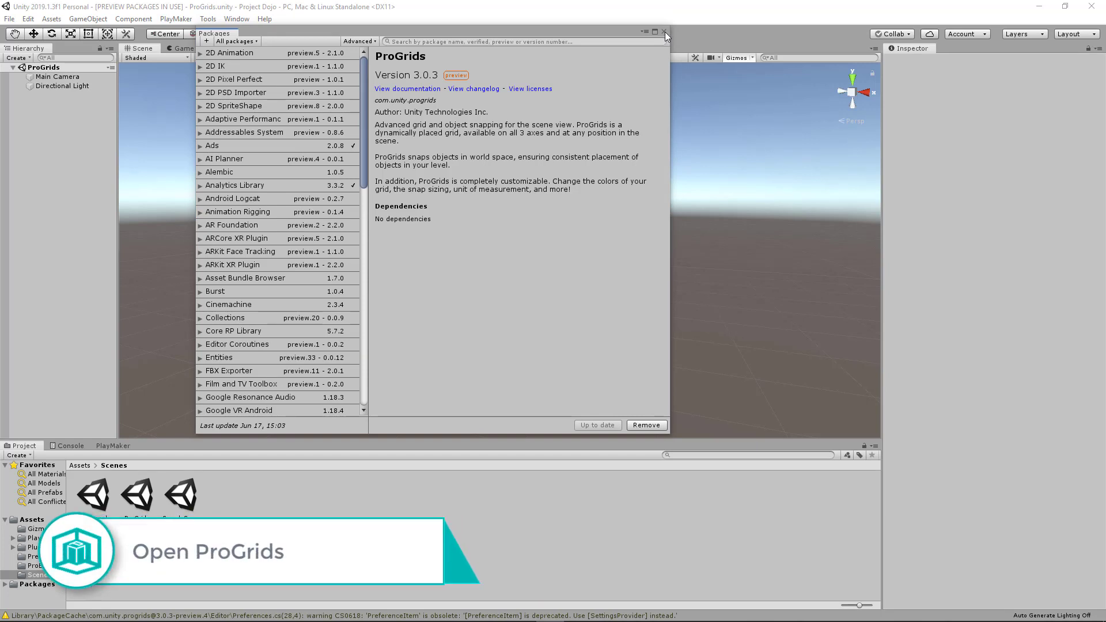
Close the Package Manager and launch the ProGrids window from Tools > ProGrids
click(663, 34)
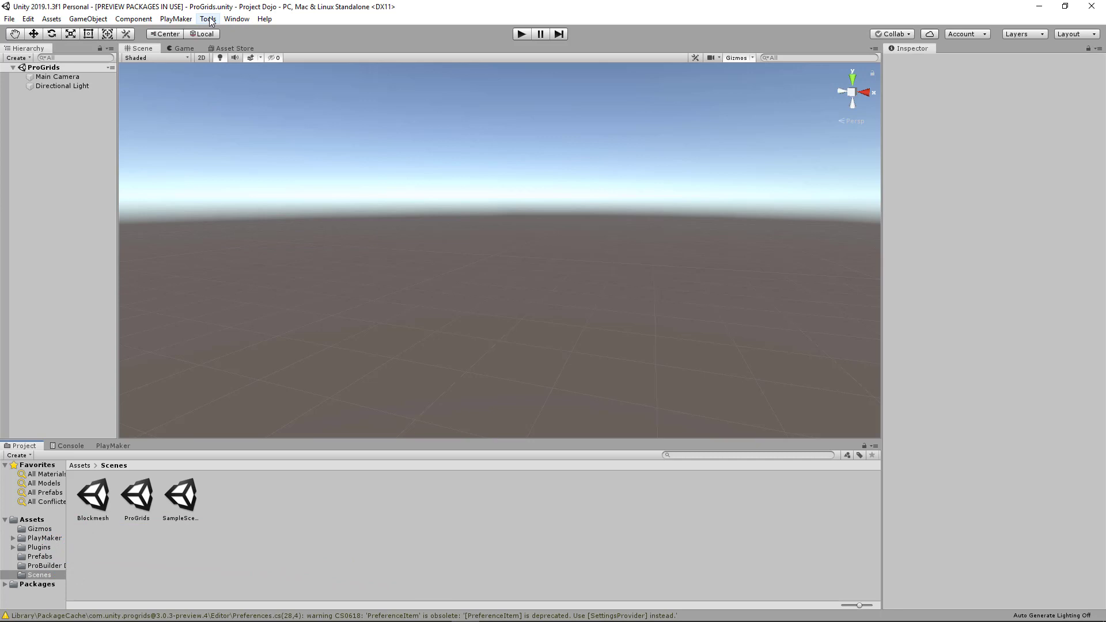
click(207, 19)
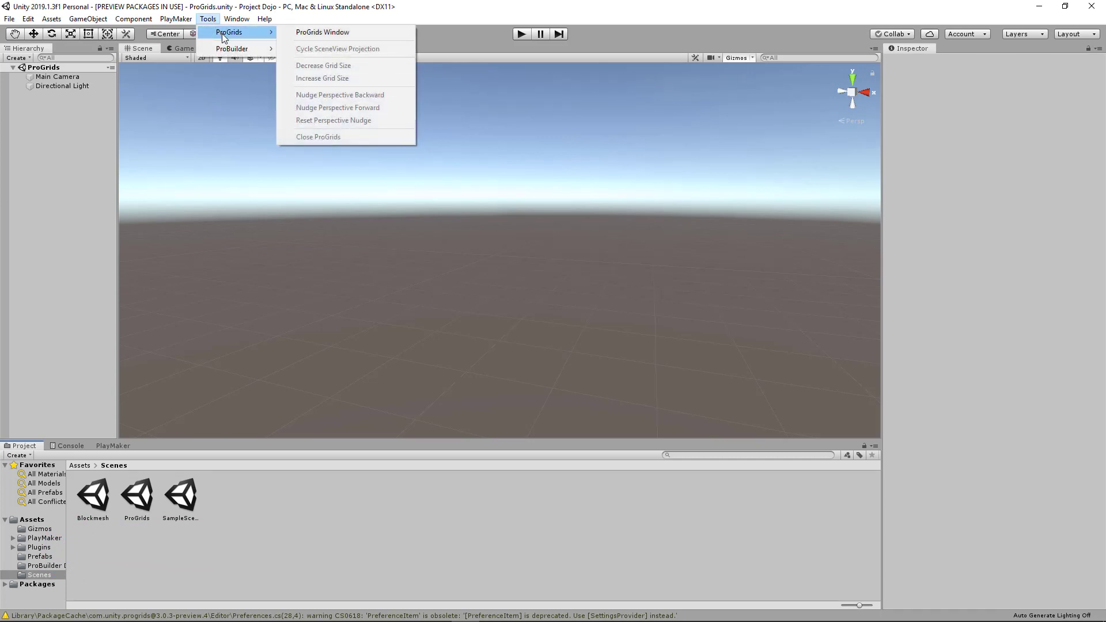
mouse_move(338, 32)
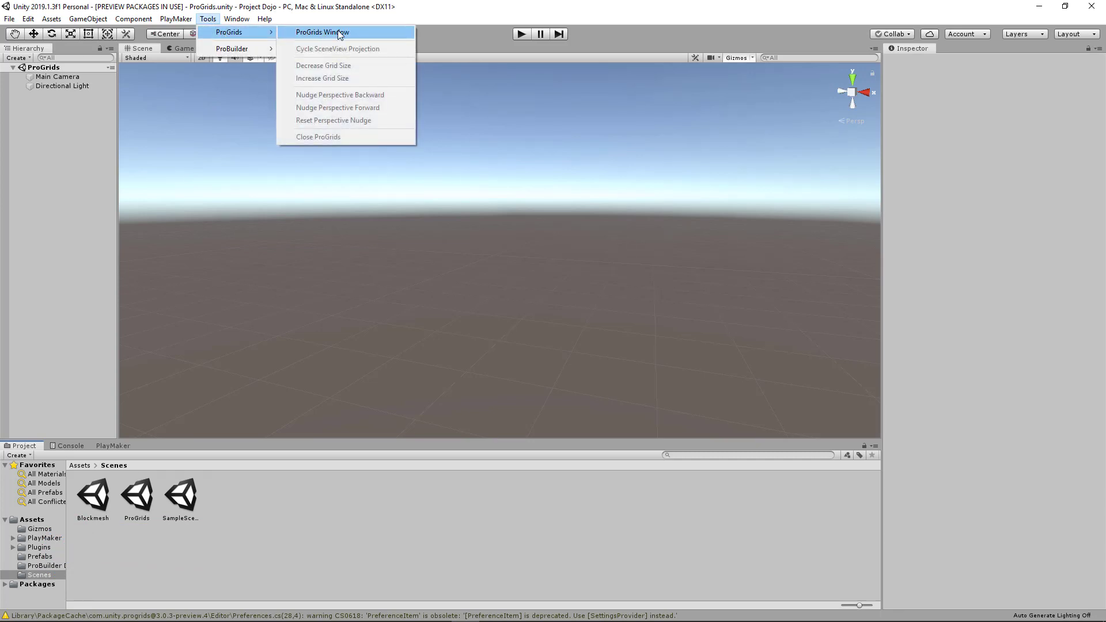
click(321, 32)
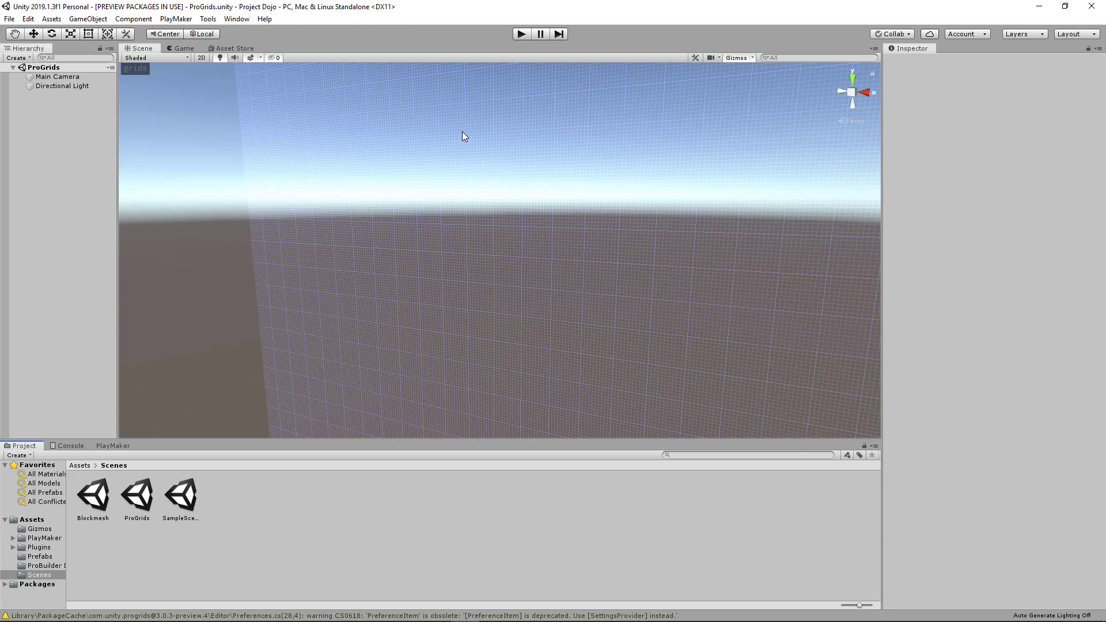
mouse_move(574, 266)
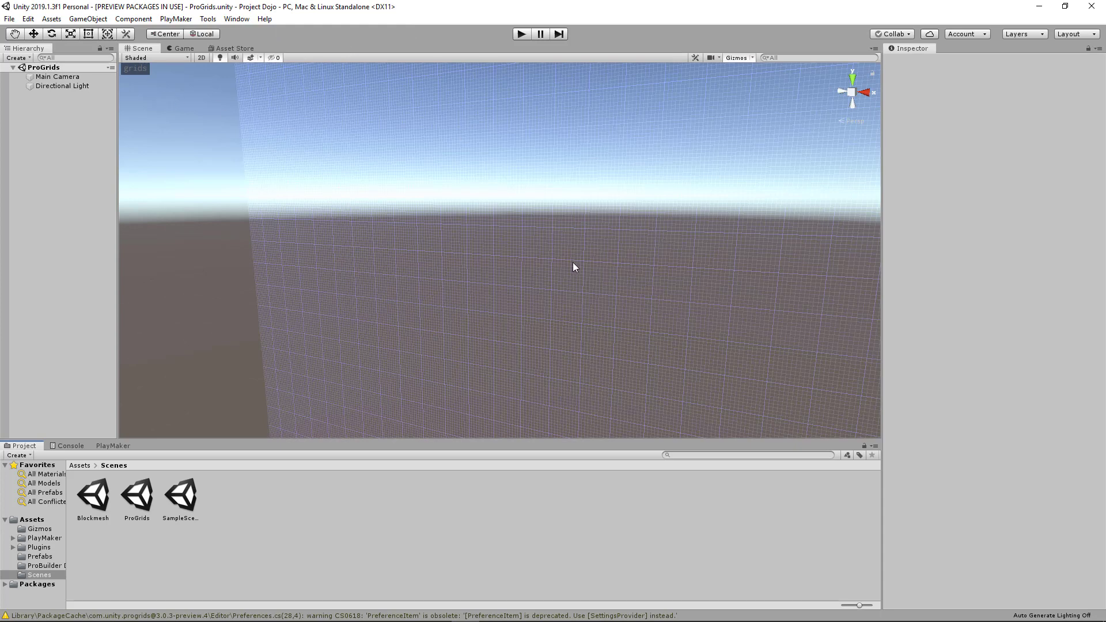
mouse_move(666, 261)
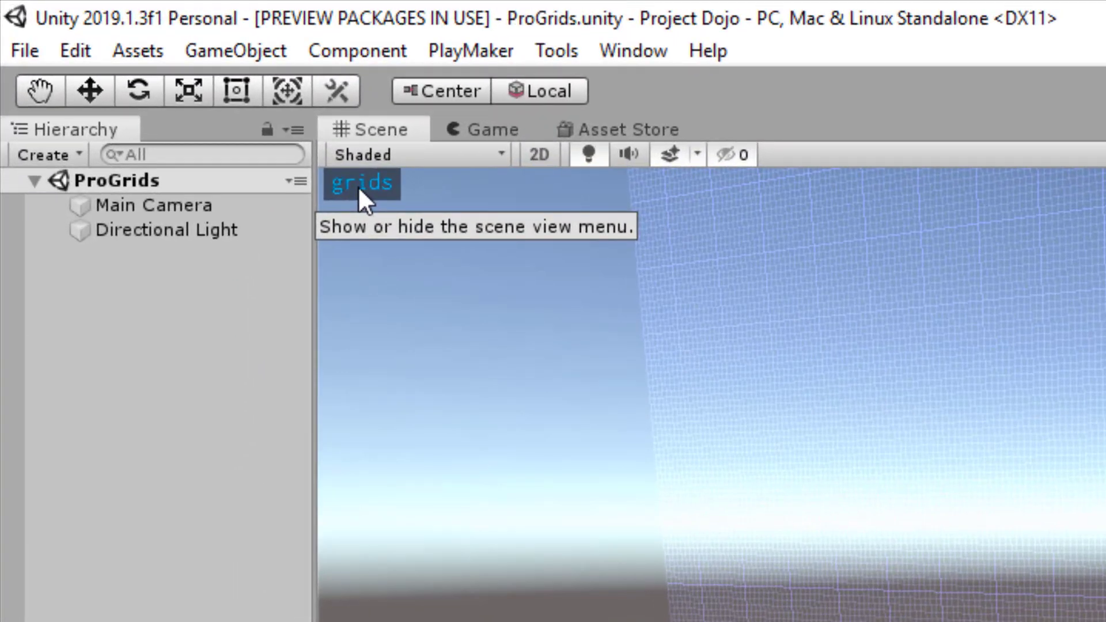
Expand the ProGrids toolbar from the 'grids' label, showing grid size 1 with snapping on
click(361, 183)
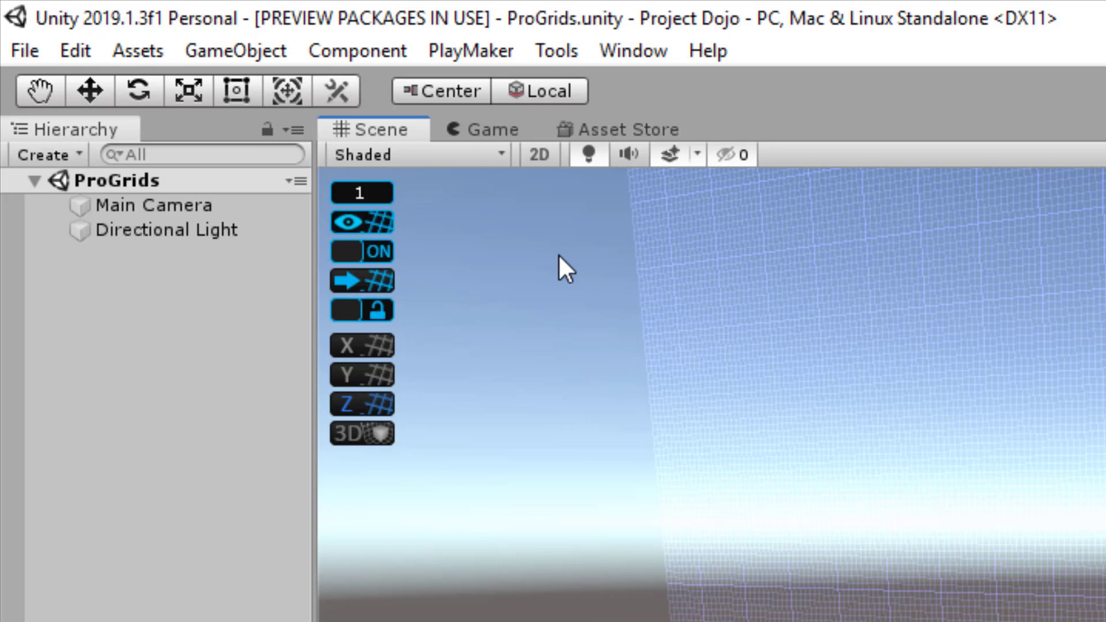
mouse_move(663, 314)
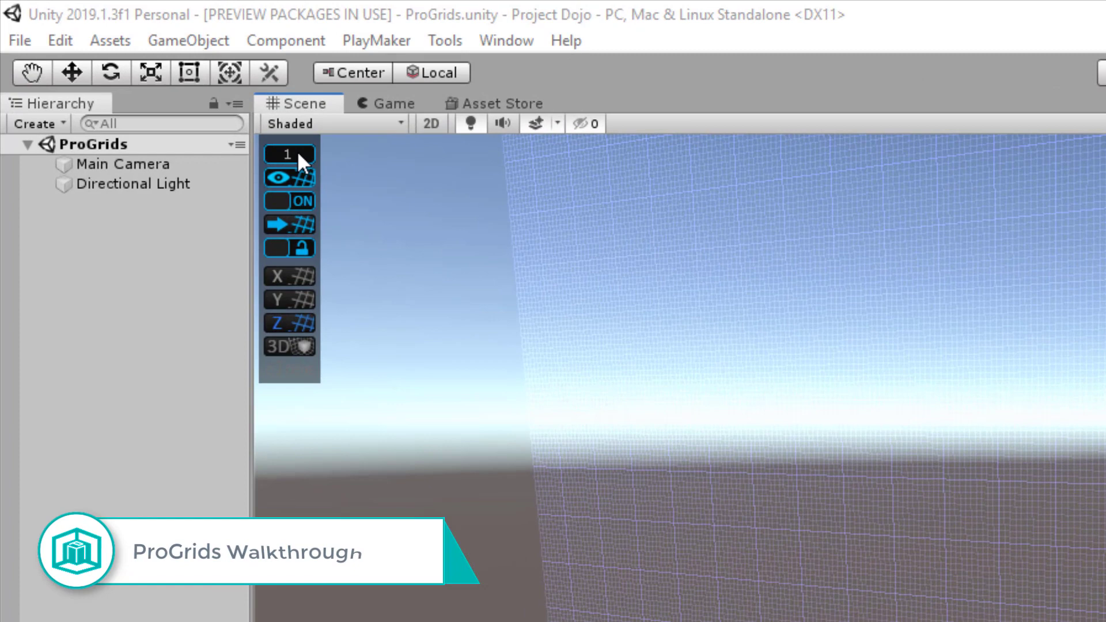
Open ProGrids snap settings showing snap value 1, snap as group, and 45 angle
click(287, 154)
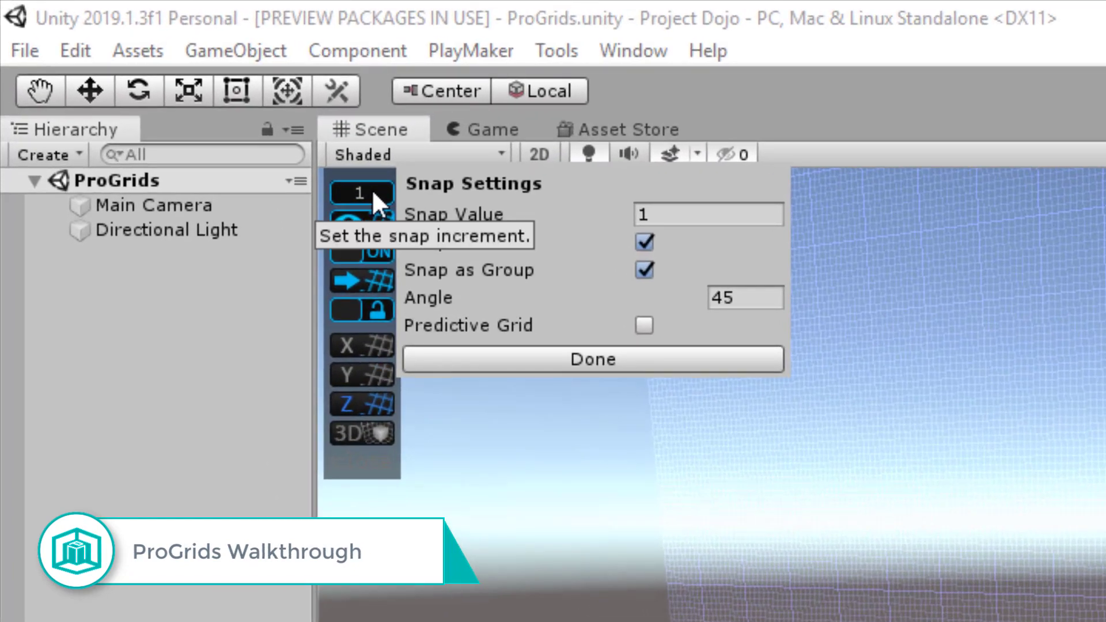
mouse_move(550, 201)
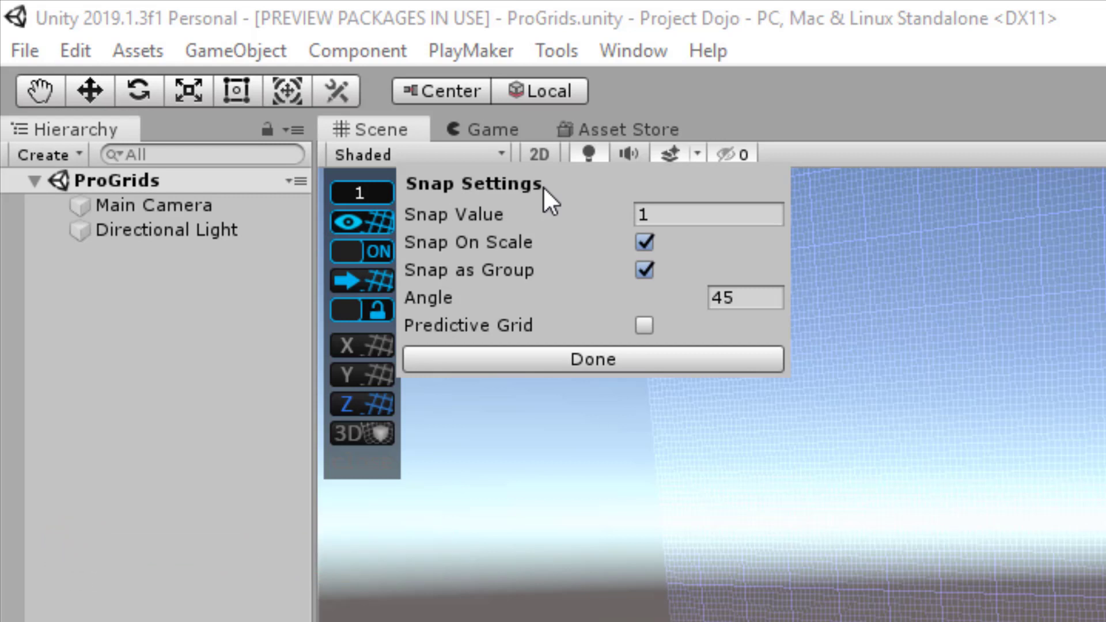
mouse_move(706, 209)
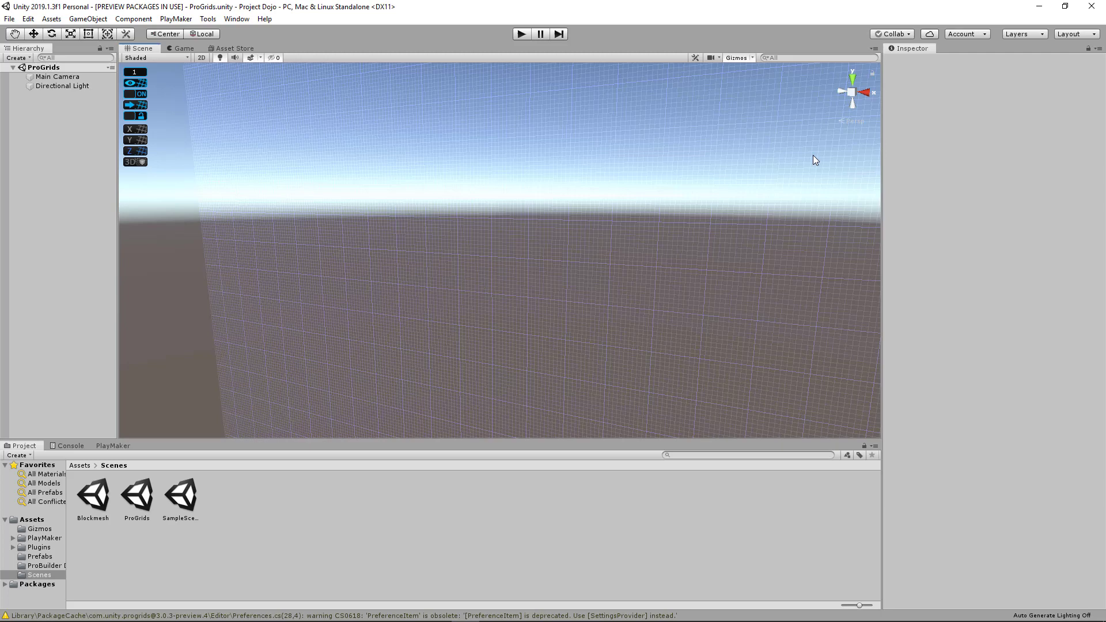
Switch the Scene view to Top view and open the ProGrids Snap Settings
click(851, 75)
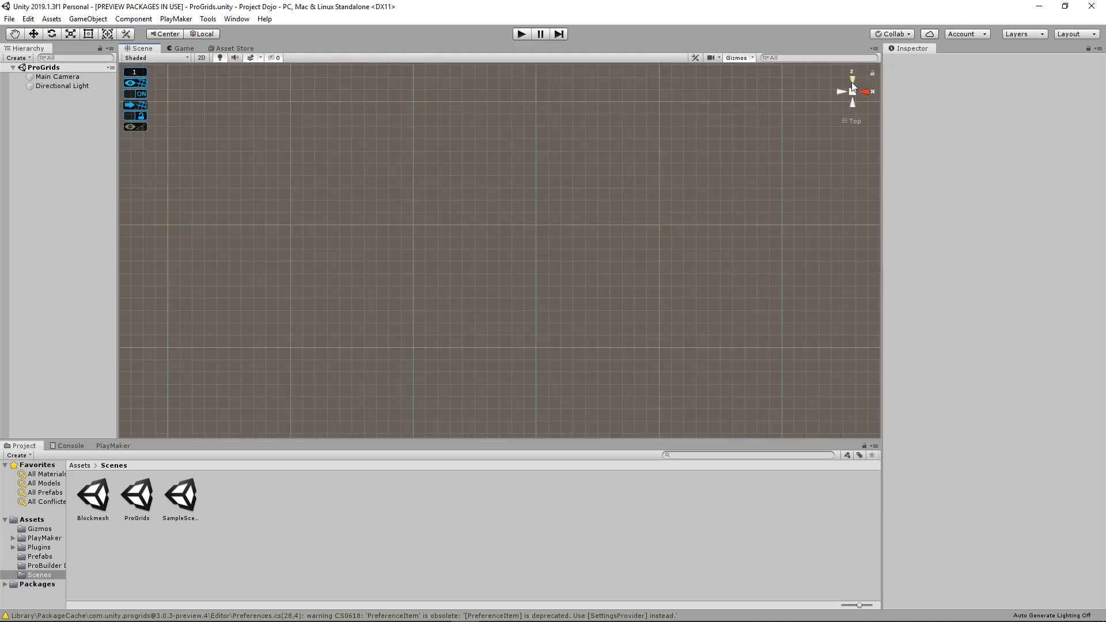
mouse_move(626, 192)
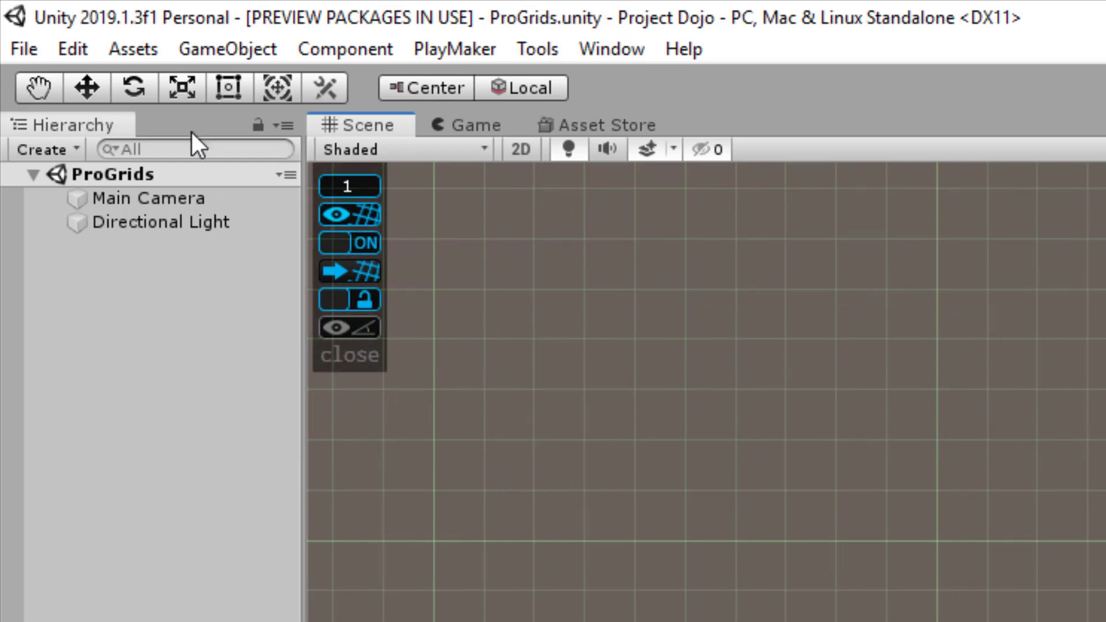
click(348, 186)
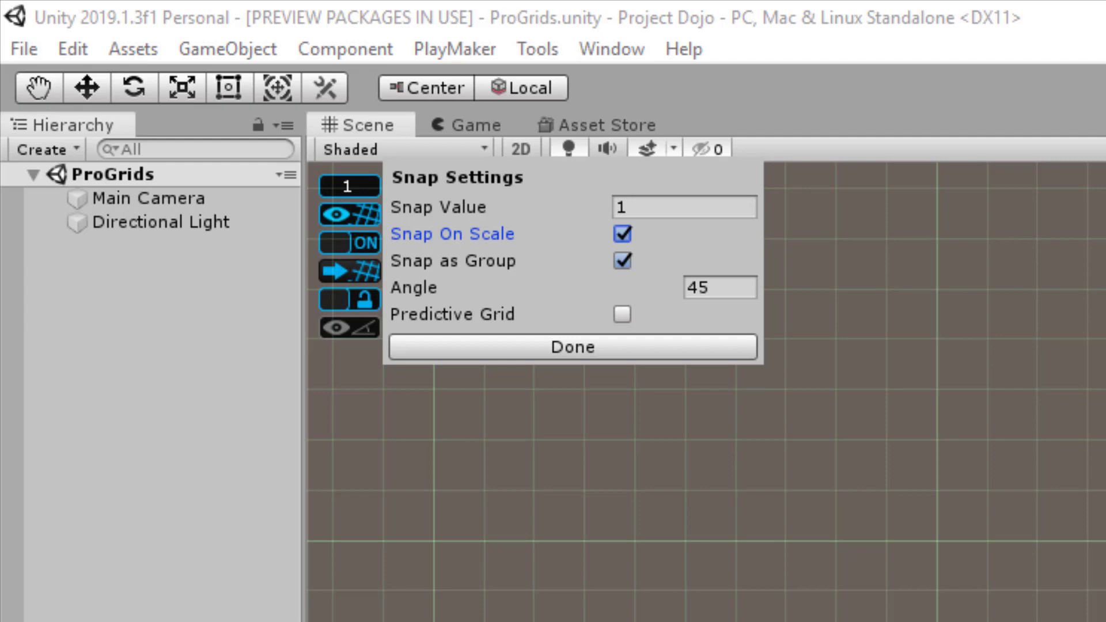
Close the snap settings and select the ProBuilder cube sitting on the grid
click(572, 347)
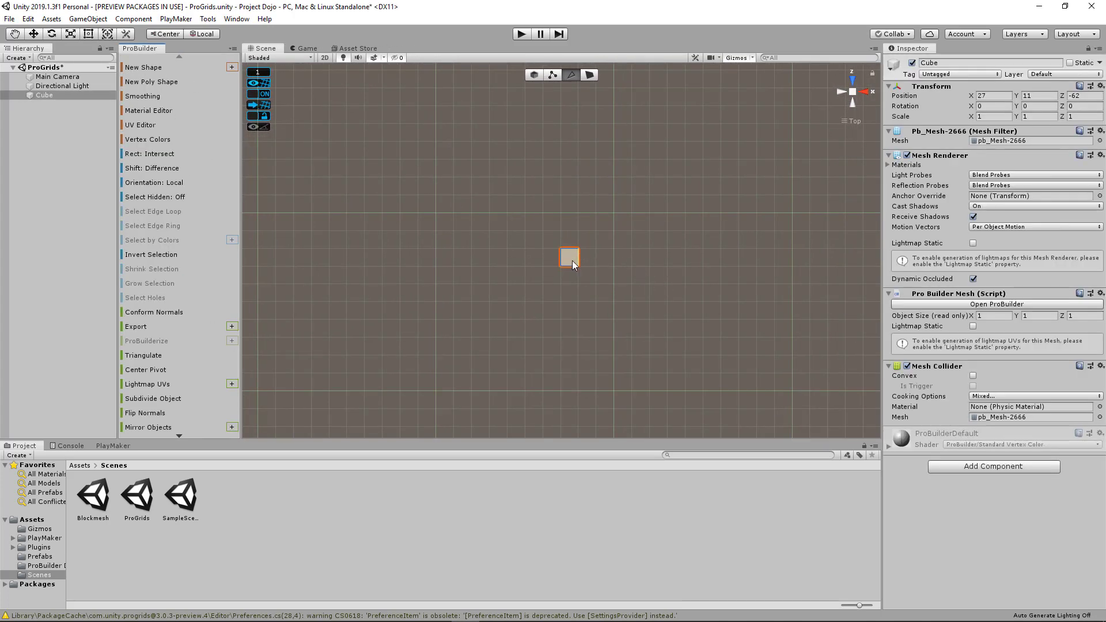
click(569, 255)
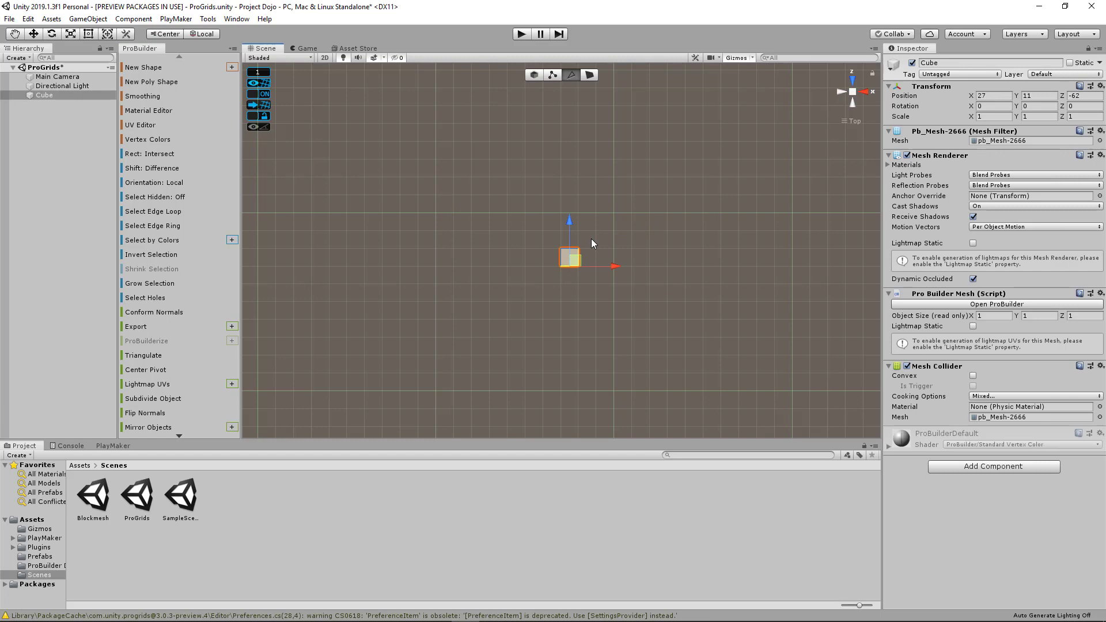
mouse_move(578, 248)
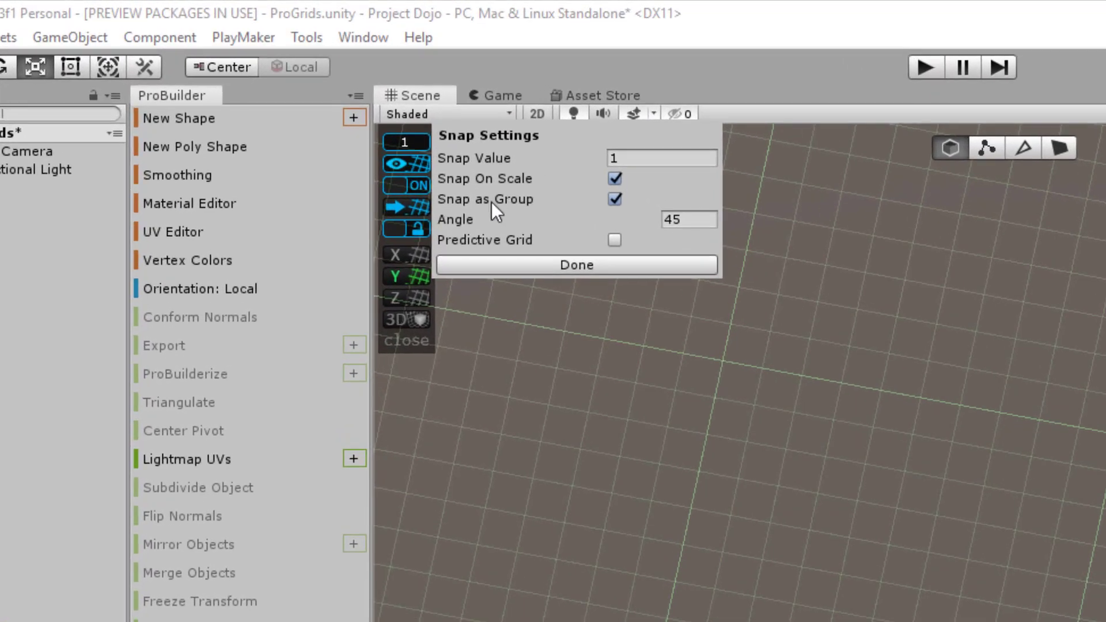
mouse_move(485, 199)
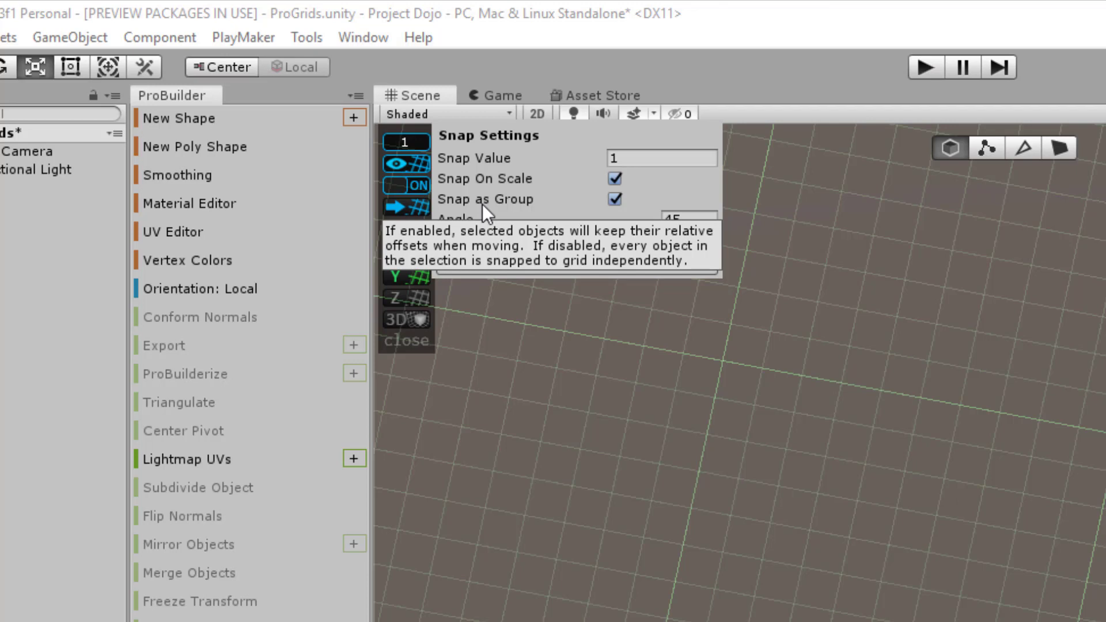
mouse_move(522, 208)
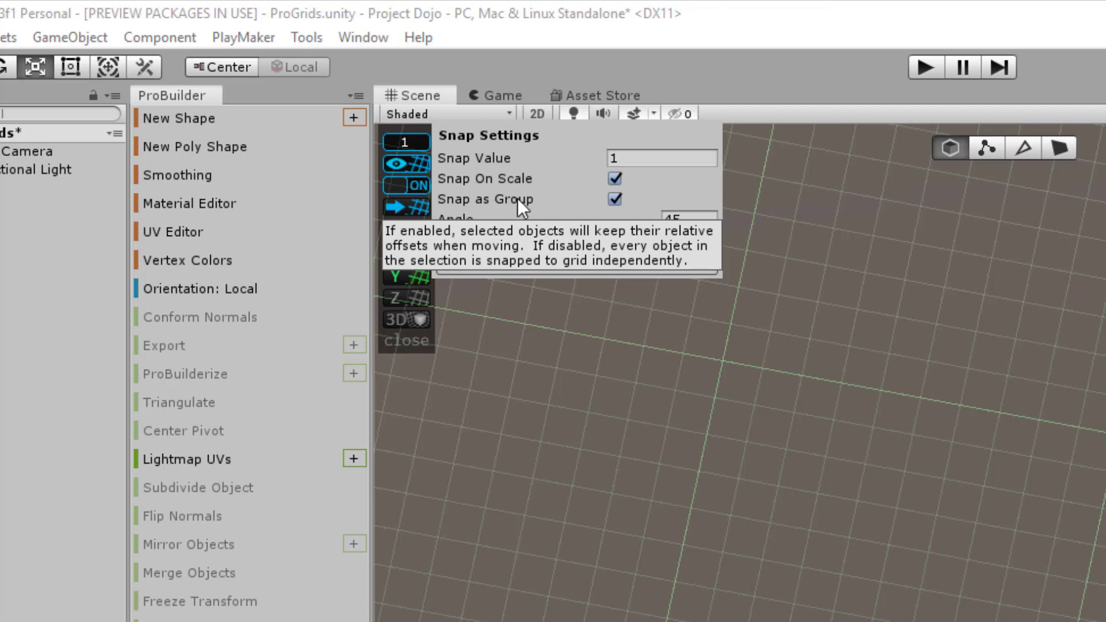
mouse_move(912, 401)
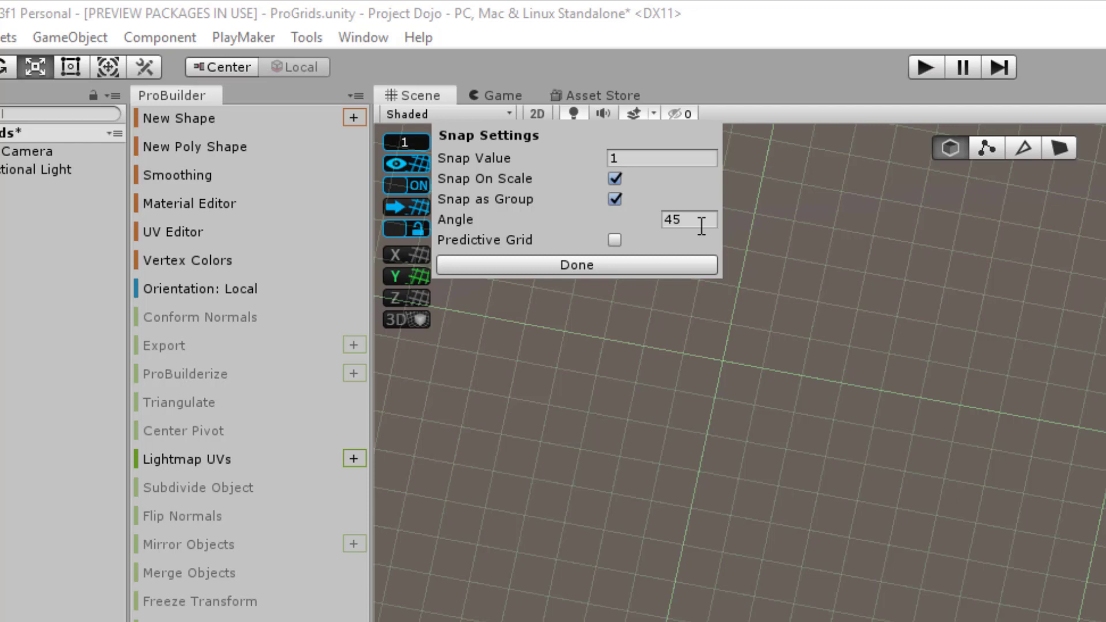
Close snap settings, switch through Bottom and Back views, and select the cube
click(575, 264)
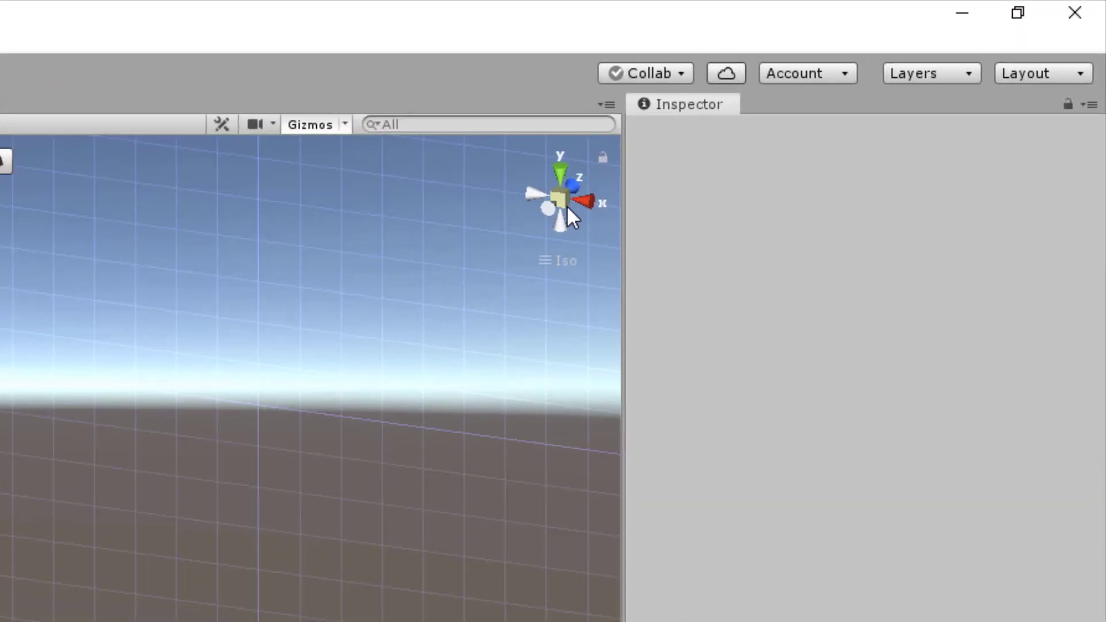
click(578, 179)
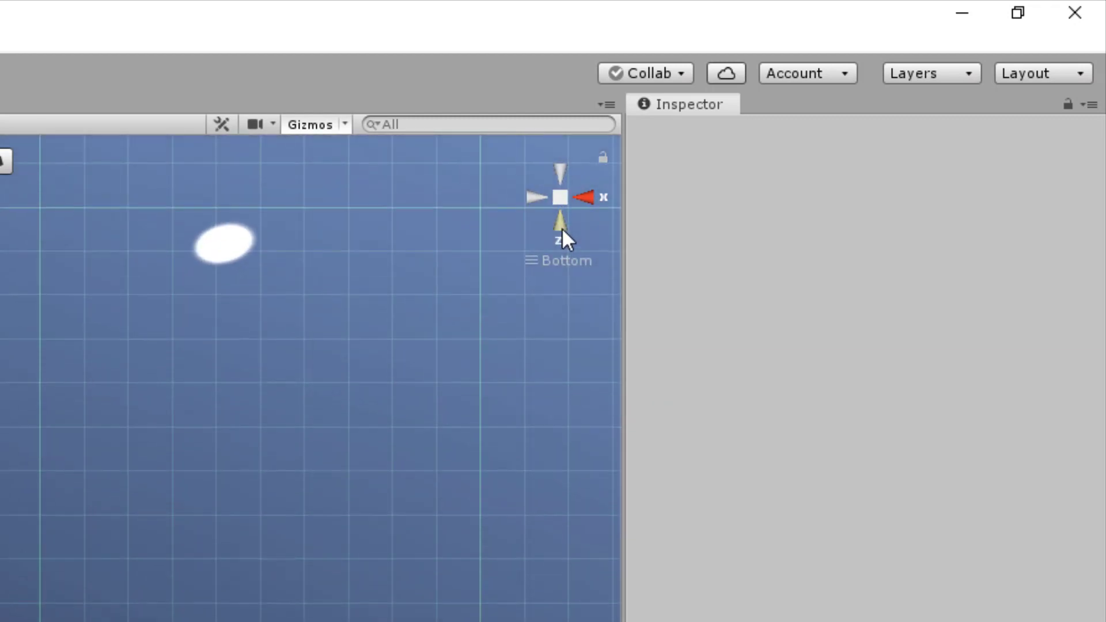
click(560, 226)
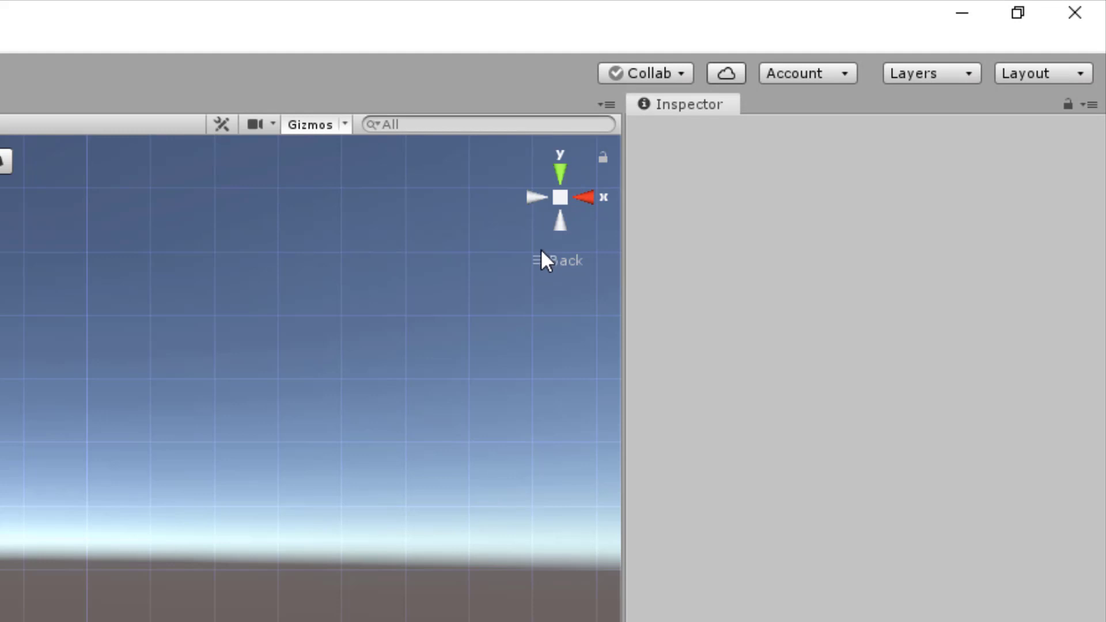
mouse_move(588, 213)
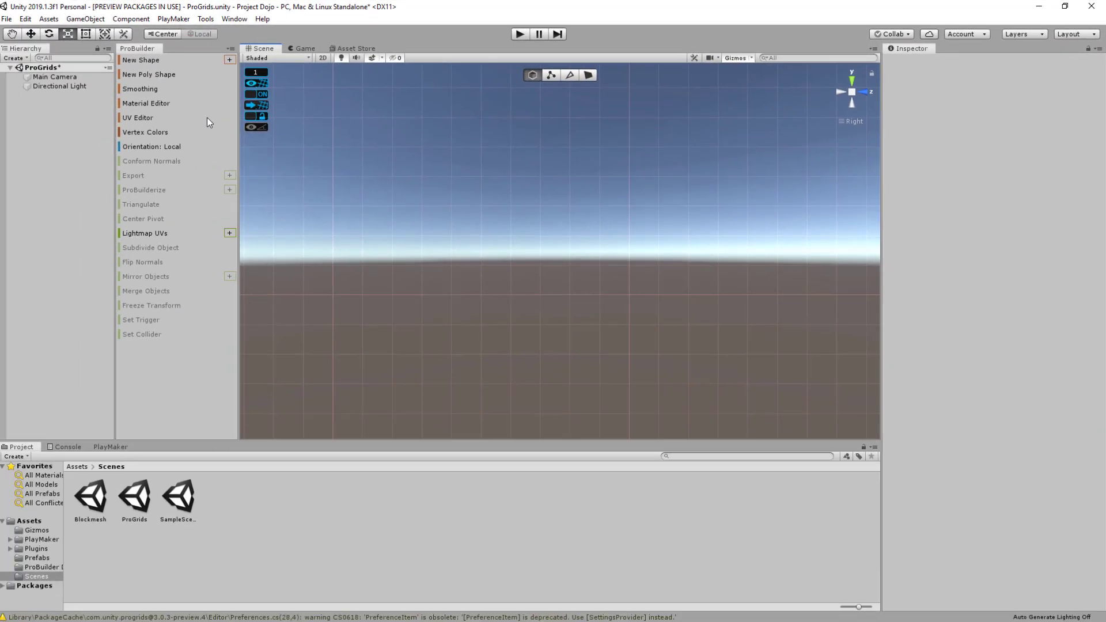
click(144, 59)
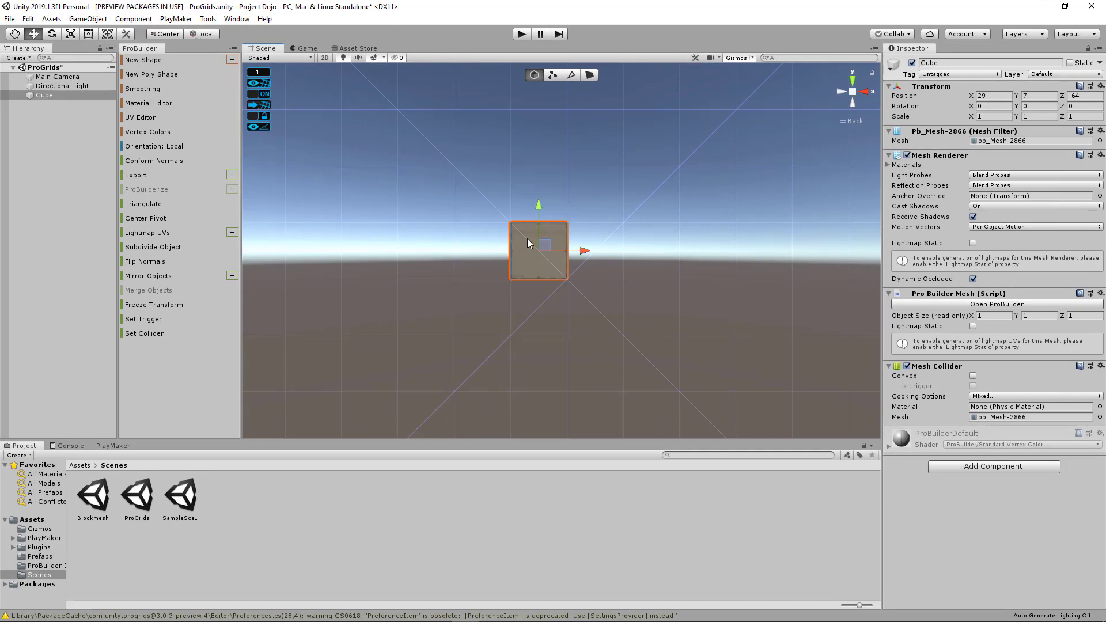
Open Snap Settings, try Predictive Grid, select the cube and enable the X grid plane
click(258, 71)
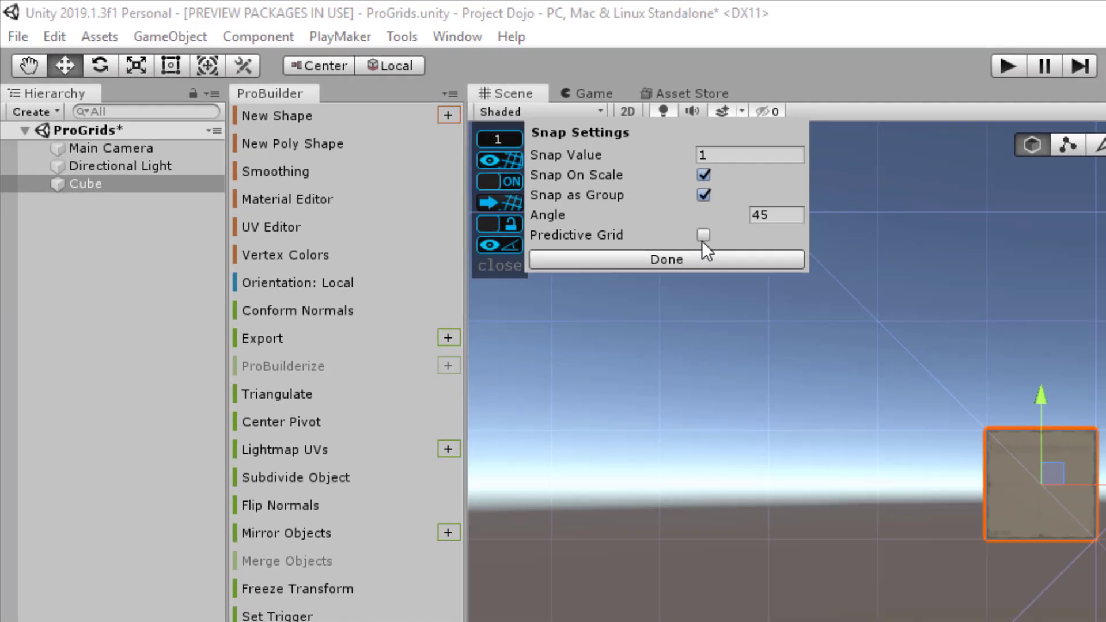
click(704, 235)
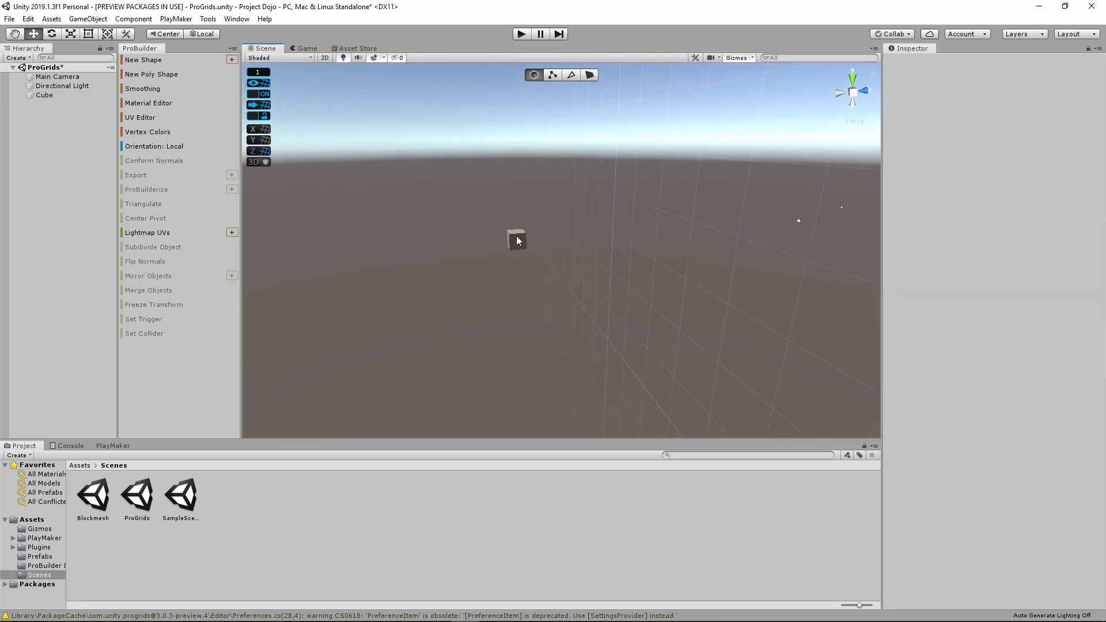
click(516, 239)
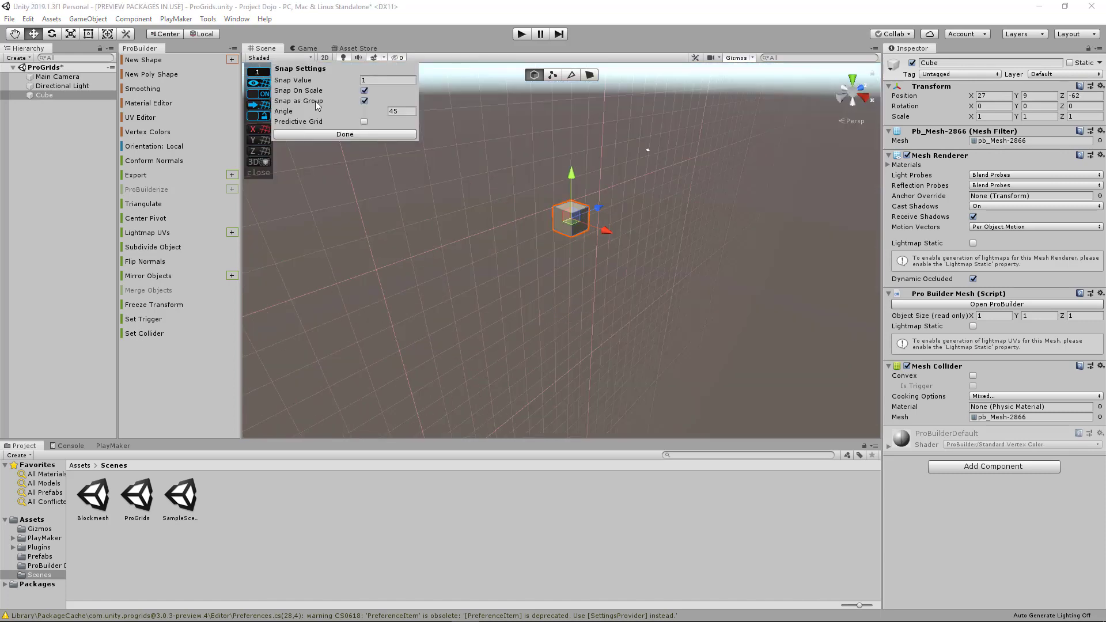
click(365, 121)
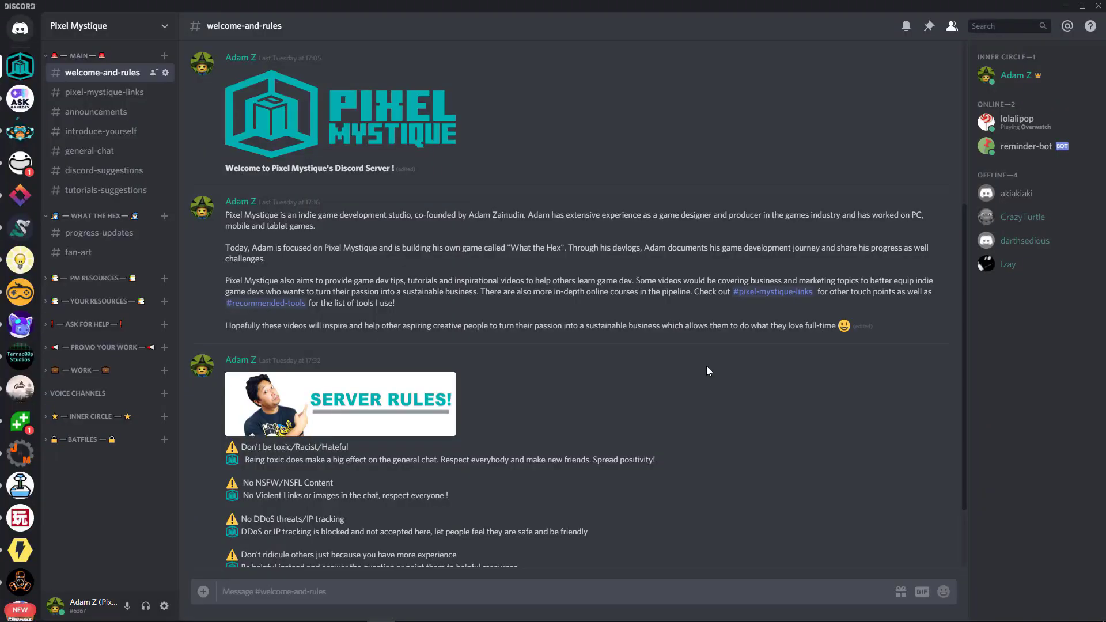
mouse_move(720, 387)
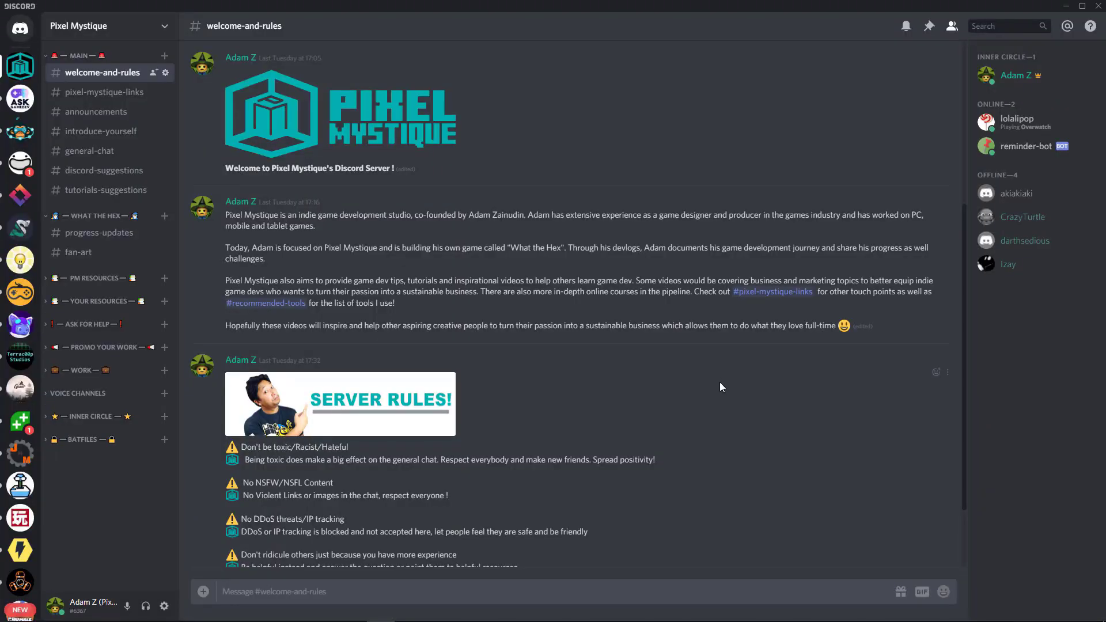
Browse the general-tips and recommended-tools channels in Discord
click(87, 294)
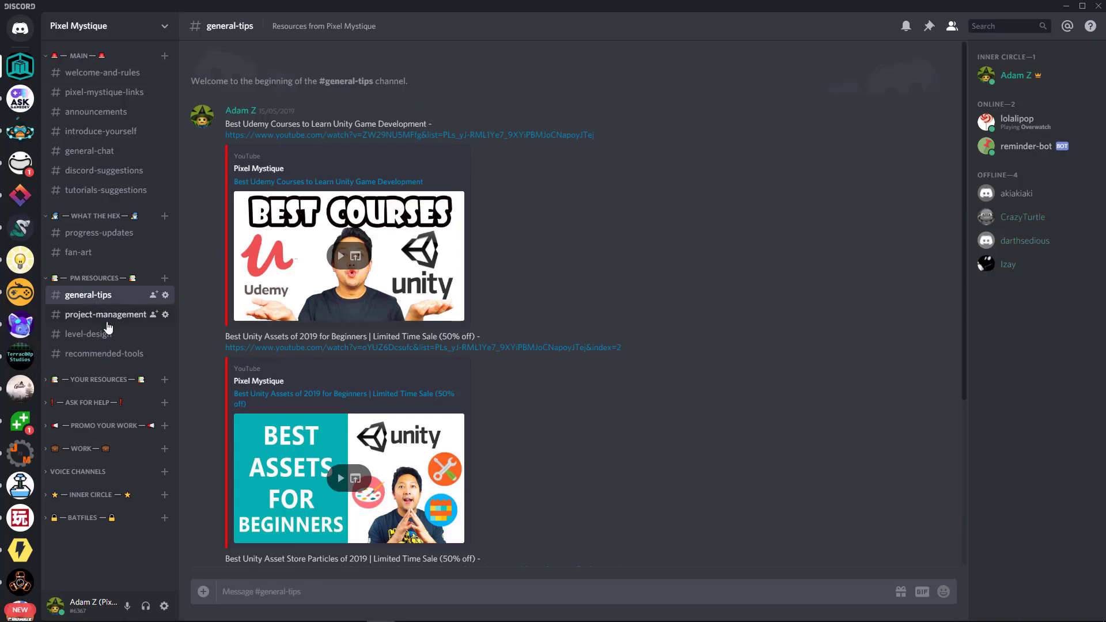
click(103, 353)
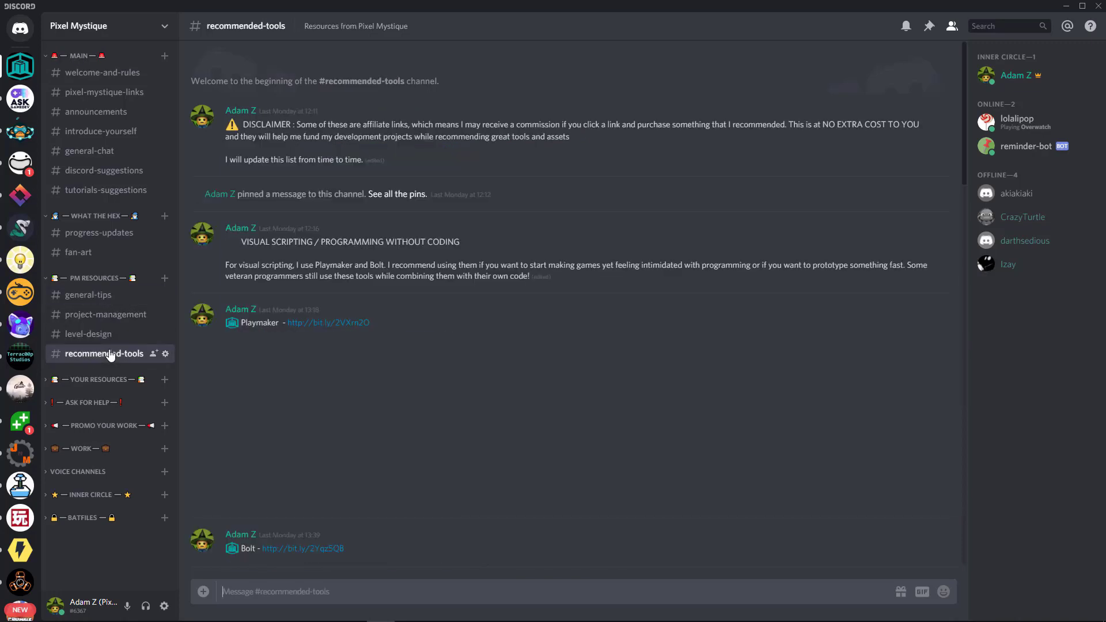
scroll(down, 3)
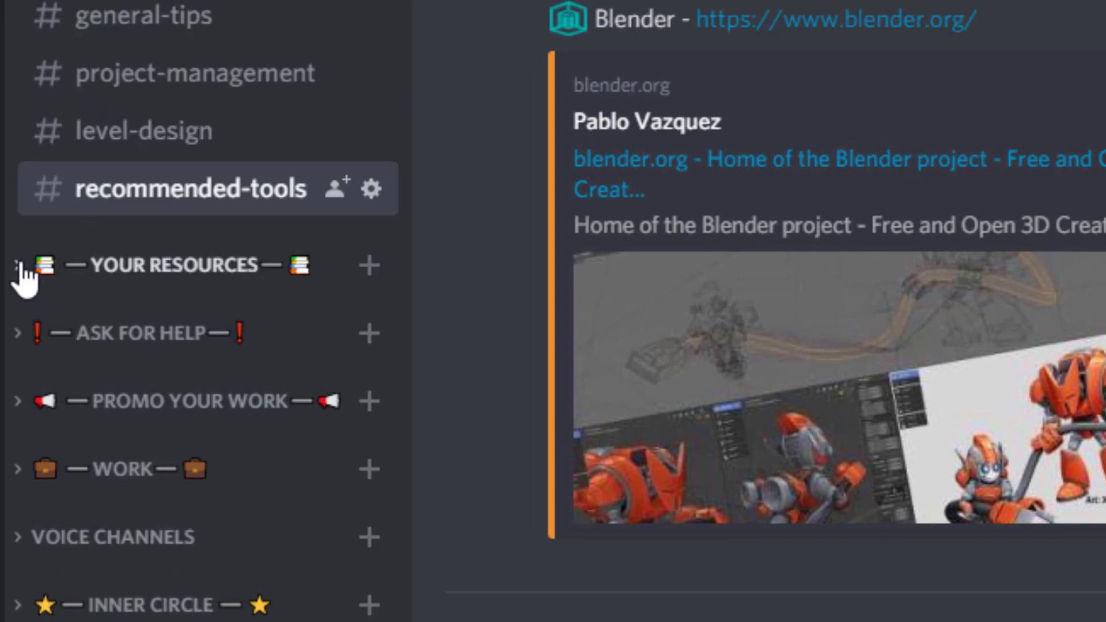
Expand the YOUR RESOURCES category, then scroll down and expand WORK
click(25, 265)
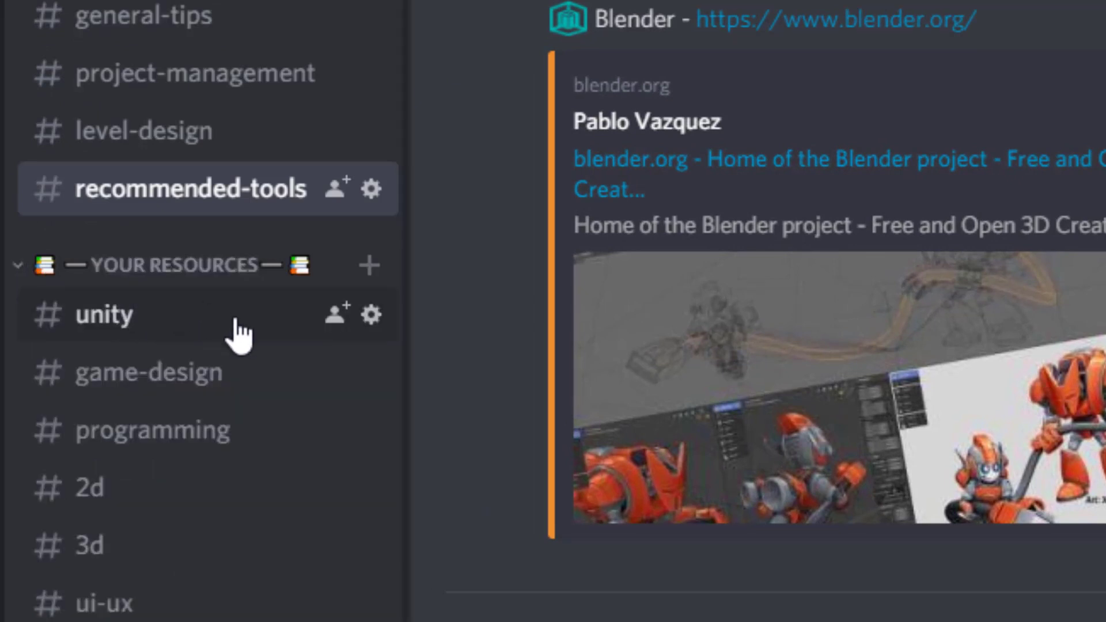
scroll(down, 3)
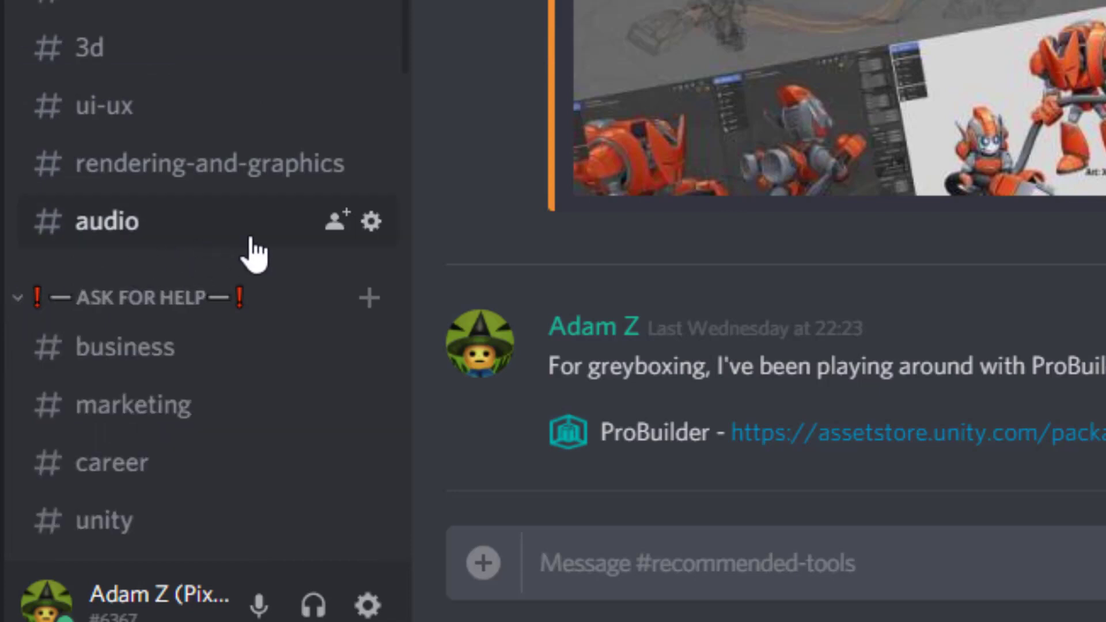
scroll(down, 3)
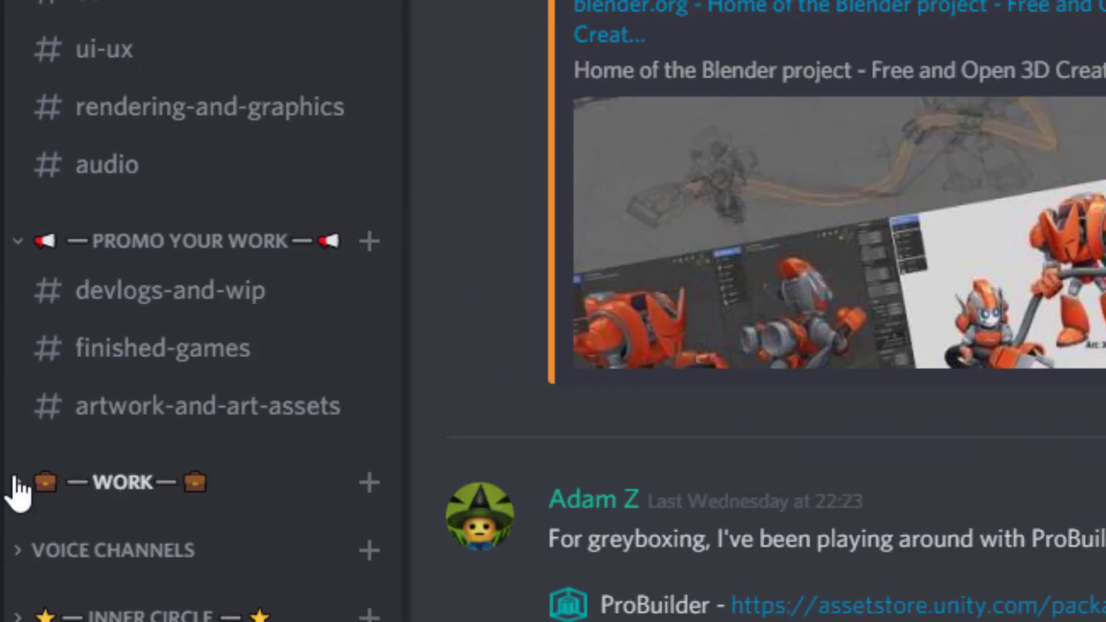
click(123, 482)
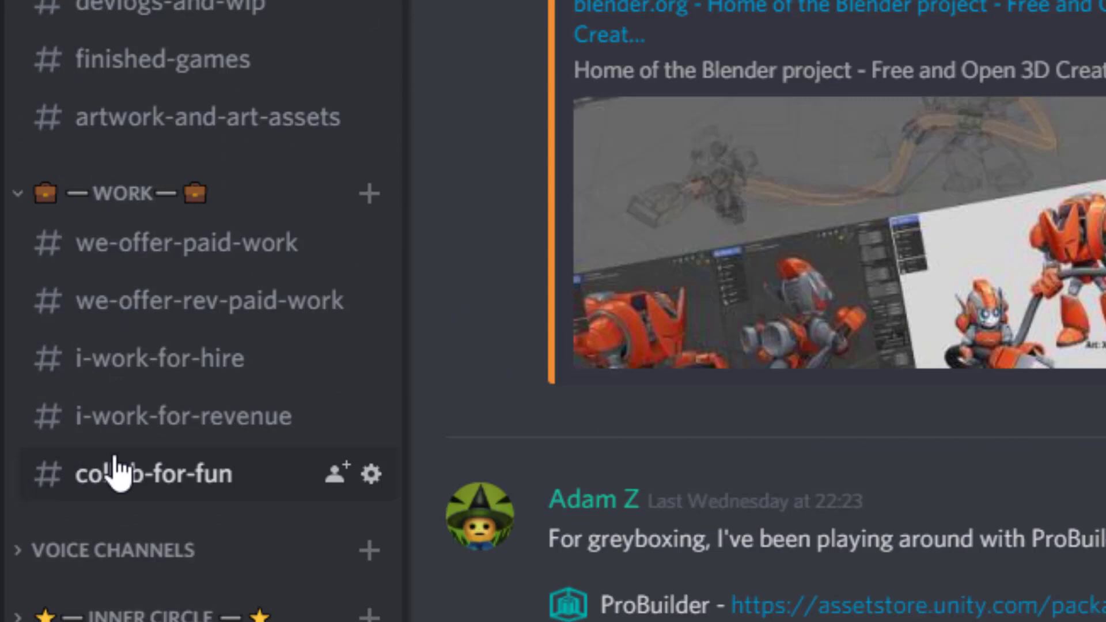
mouse_move(186, 501)
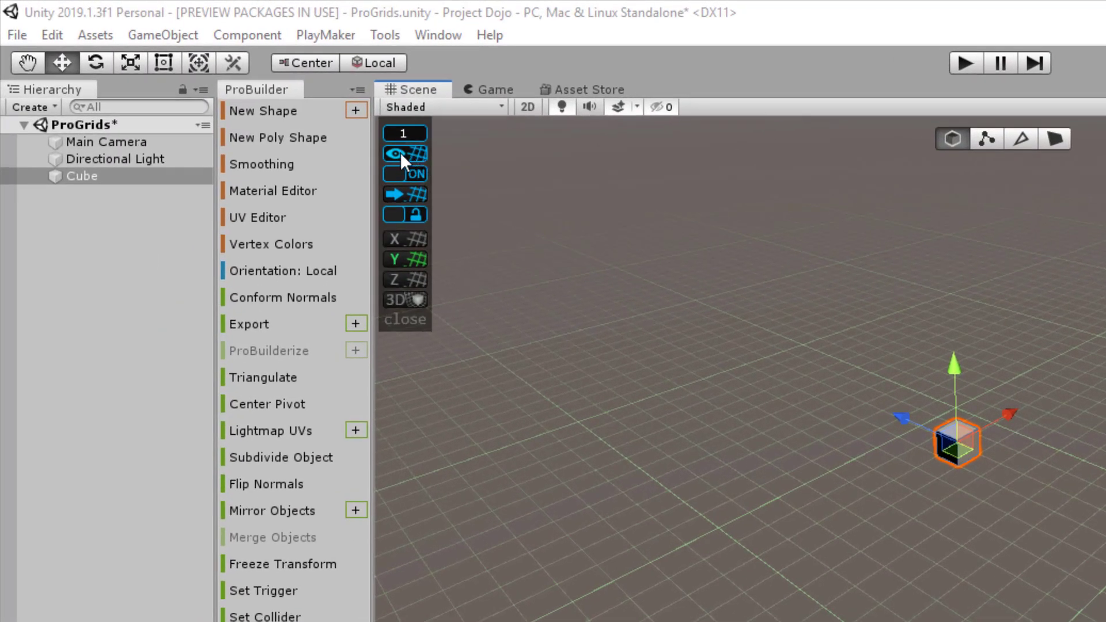
Hide and re-show the ProGrids guide lines, then switch snapping off
click(403, 154)
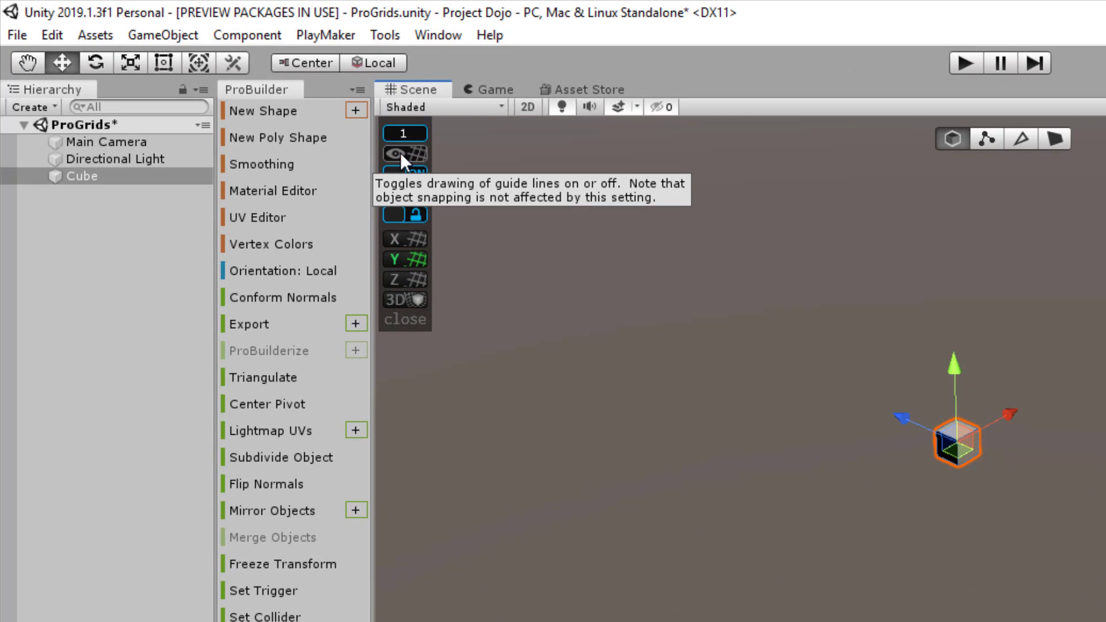
click(403, 154)
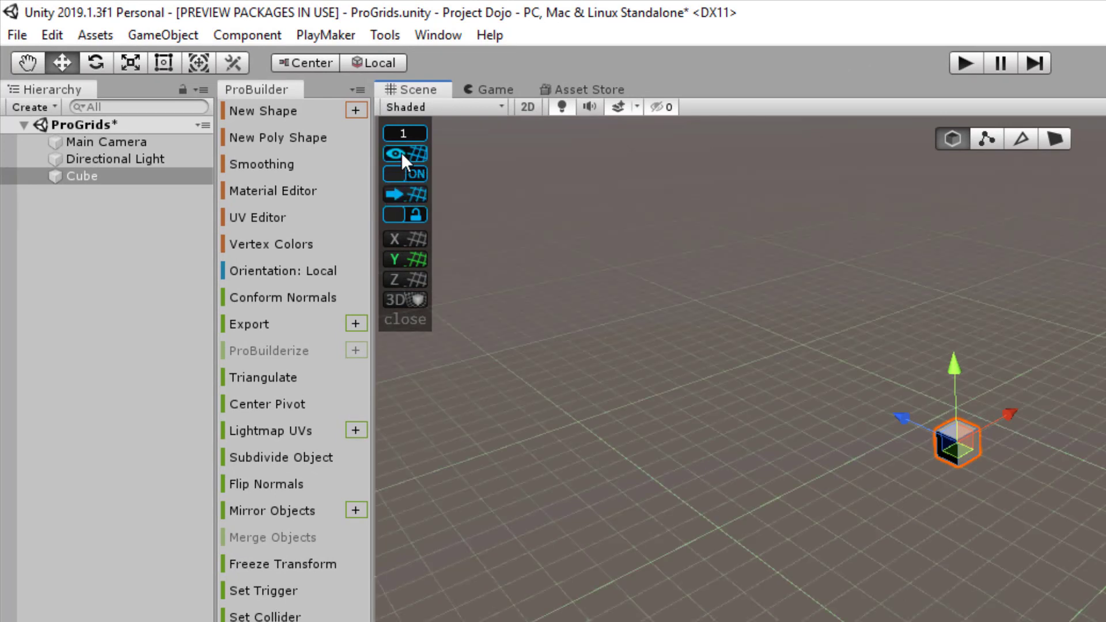
click(403, 154)
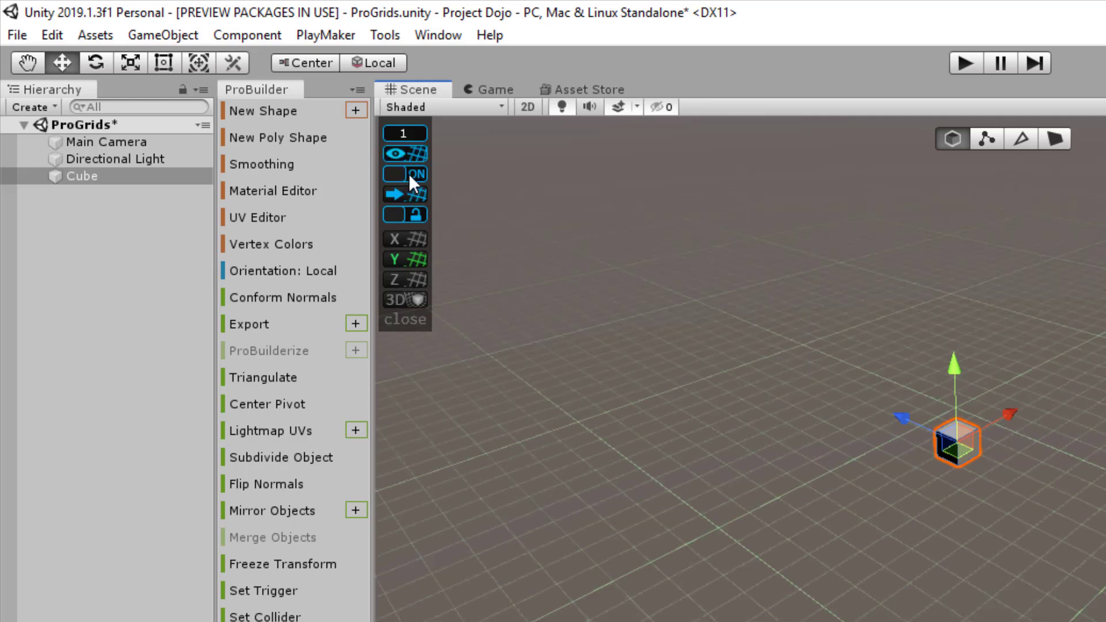
mouse_move(405, 174)
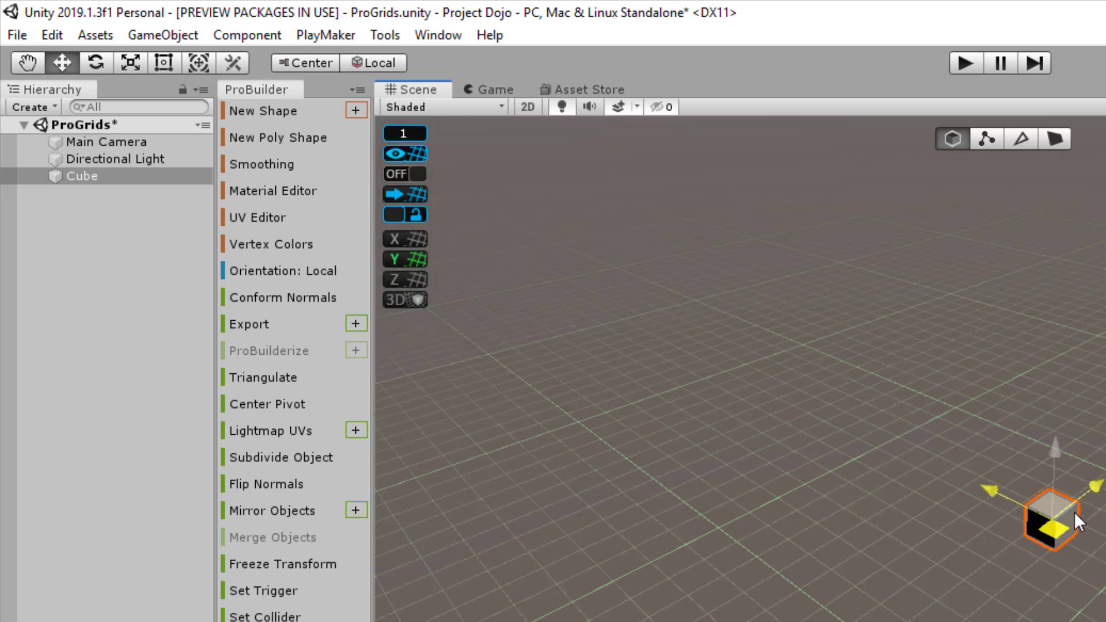
click(405, 173)
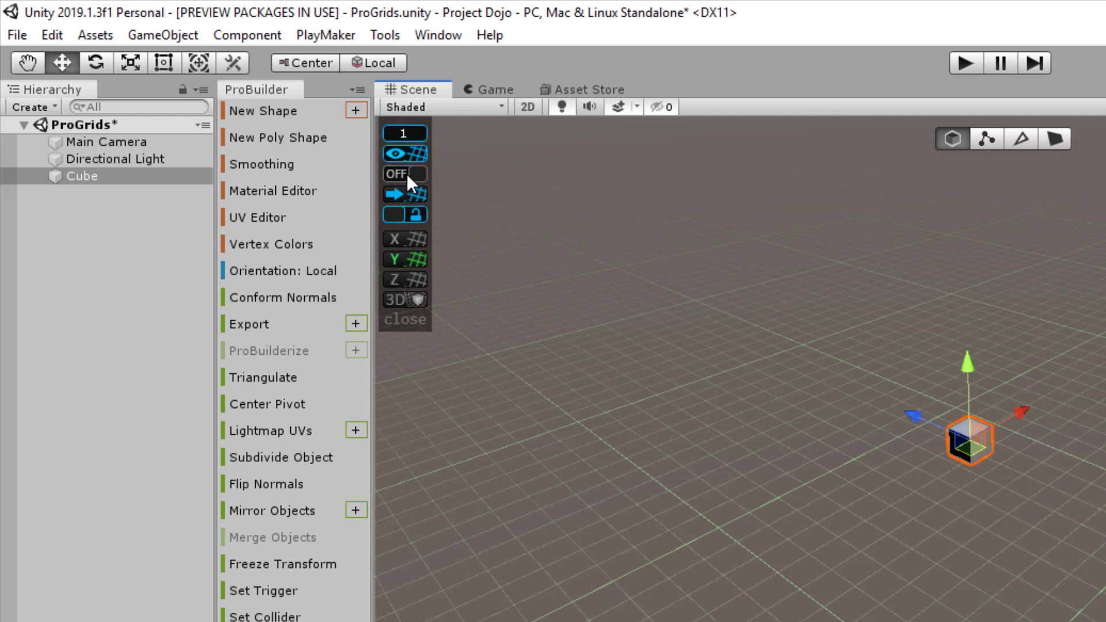
mouse_move(416, 196)
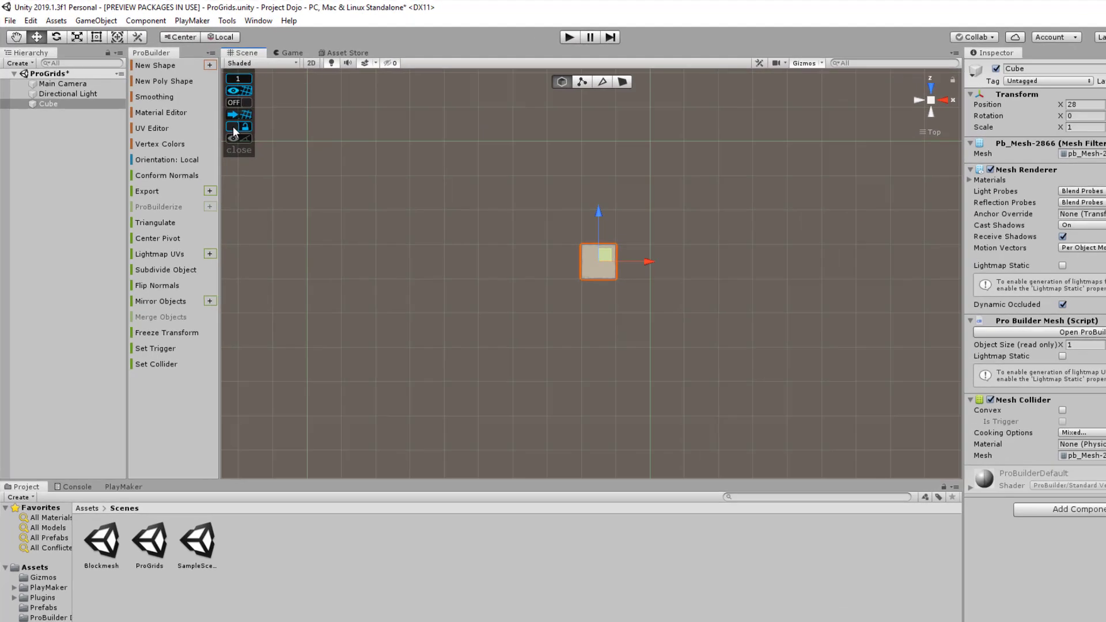
mouse_move(396, 219)
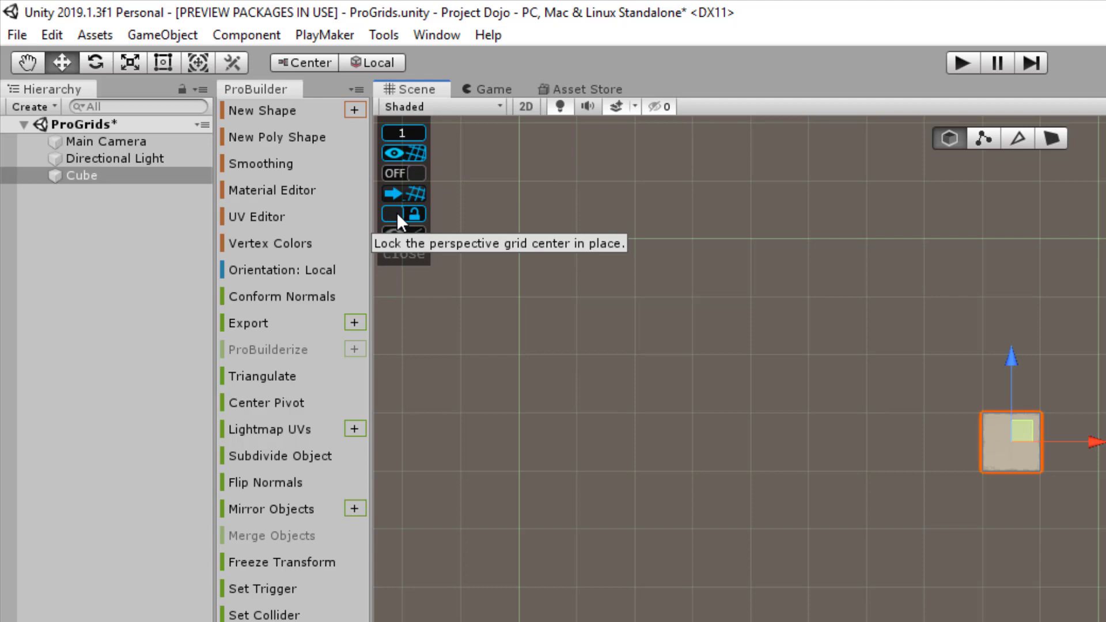
mouse_move(522, 266)
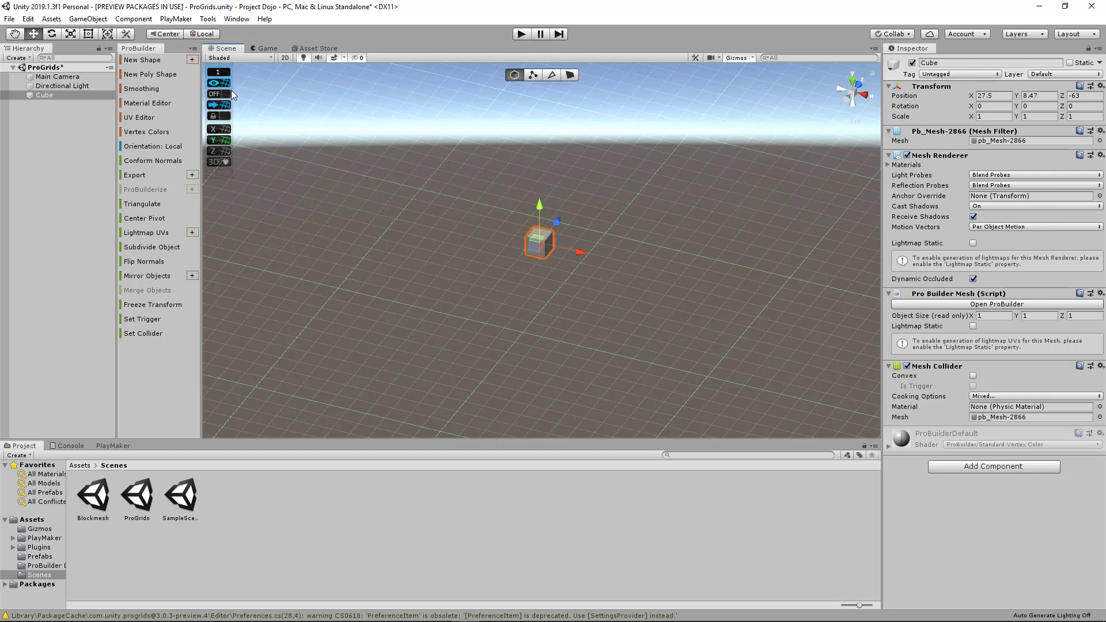
Switch the ProGrids snap toggle back on
click(214, 94)
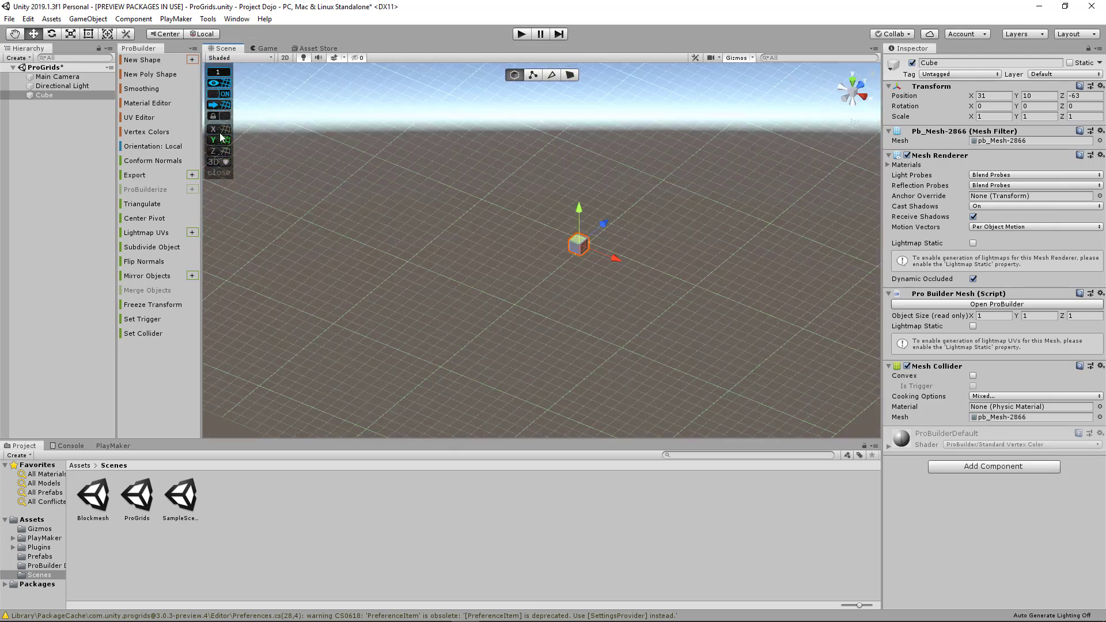
mouse_move(213, 130)
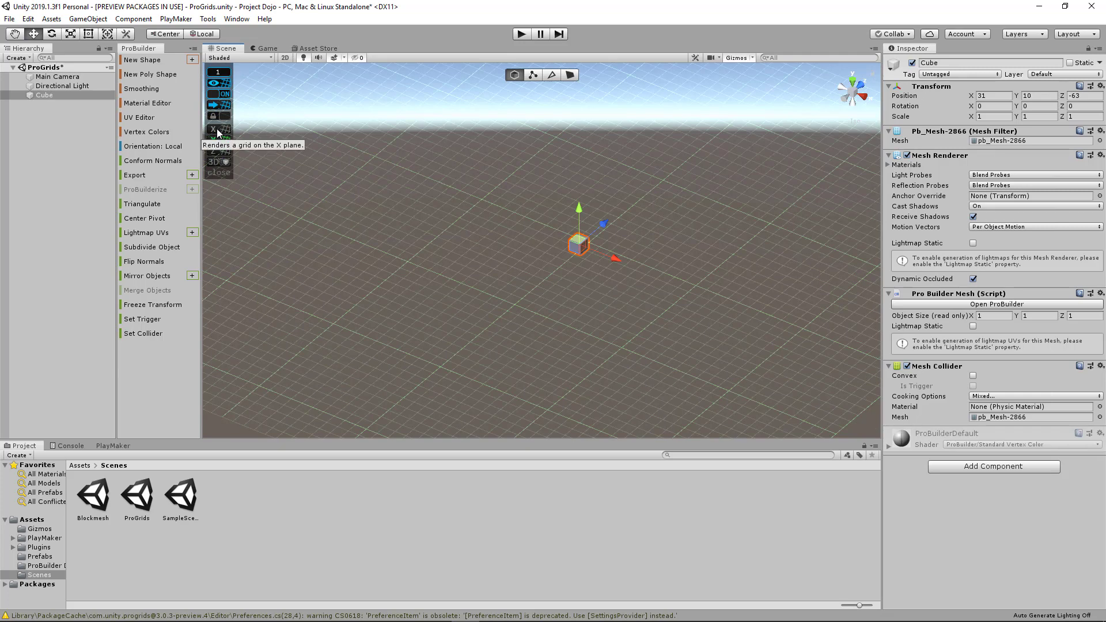
Draw the grid on the X plane, return to the Y floor grid, then try the 3D grid
click(215, 130)
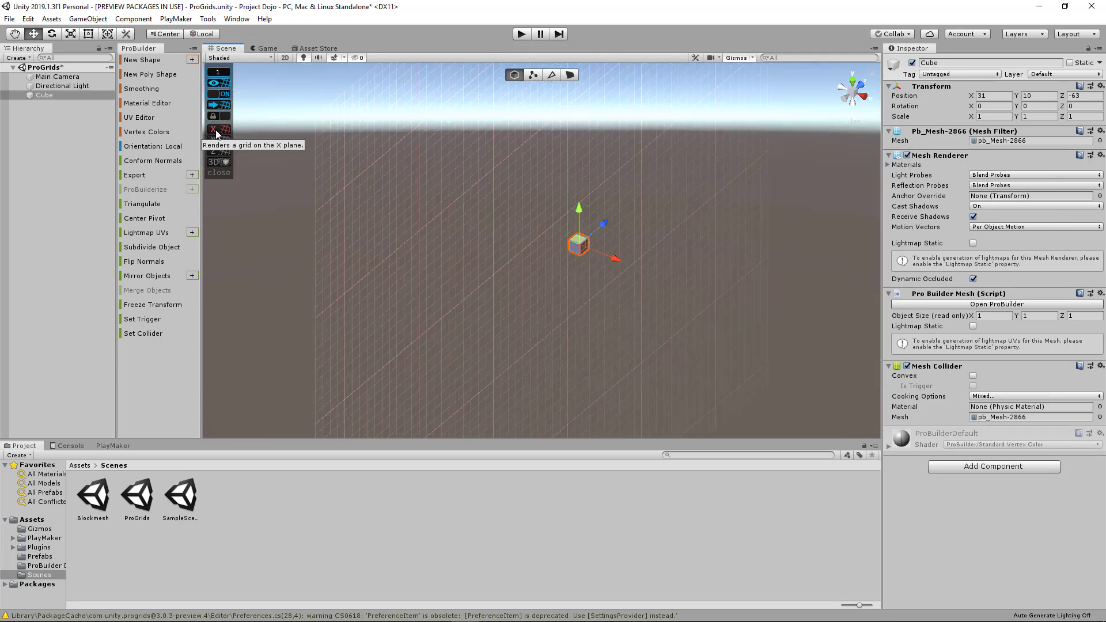
click(214, 140)
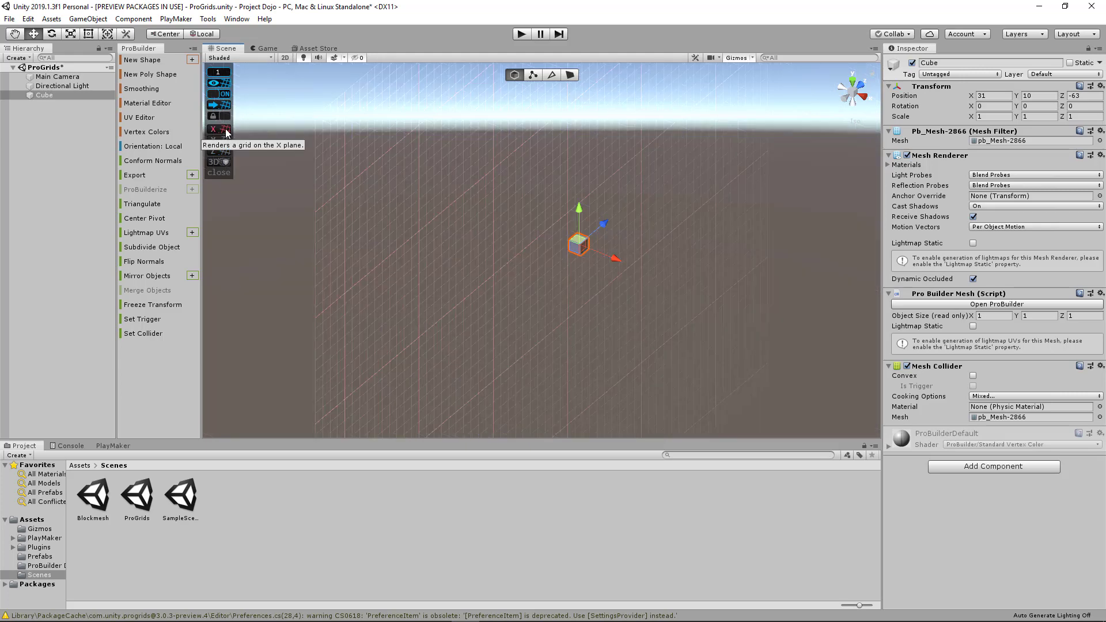
click(219, 128)
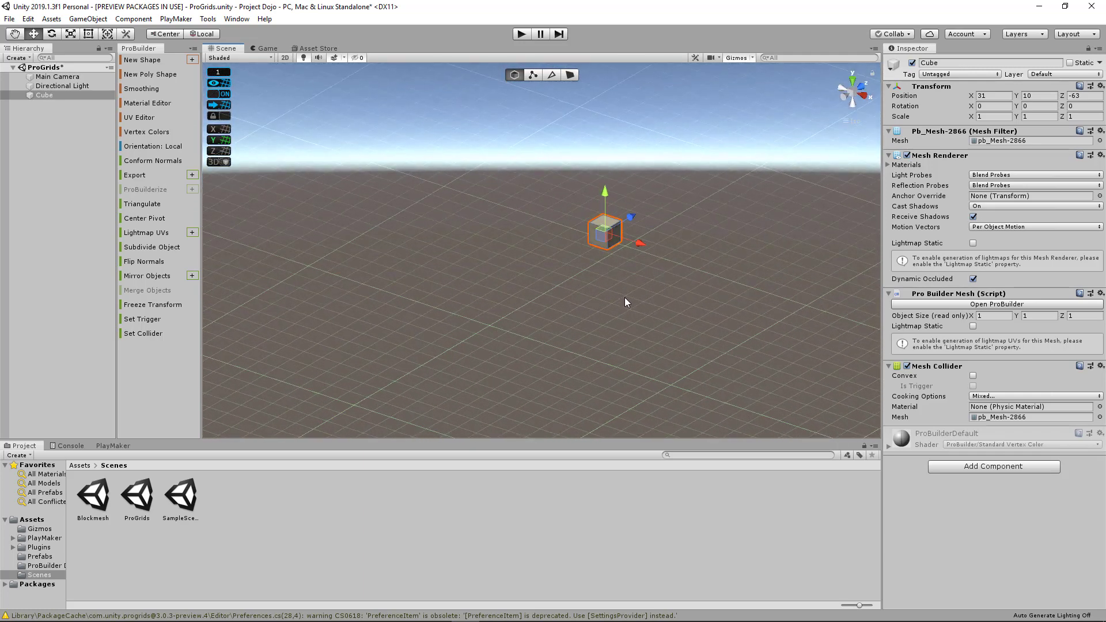
mouse_move(525, 268)
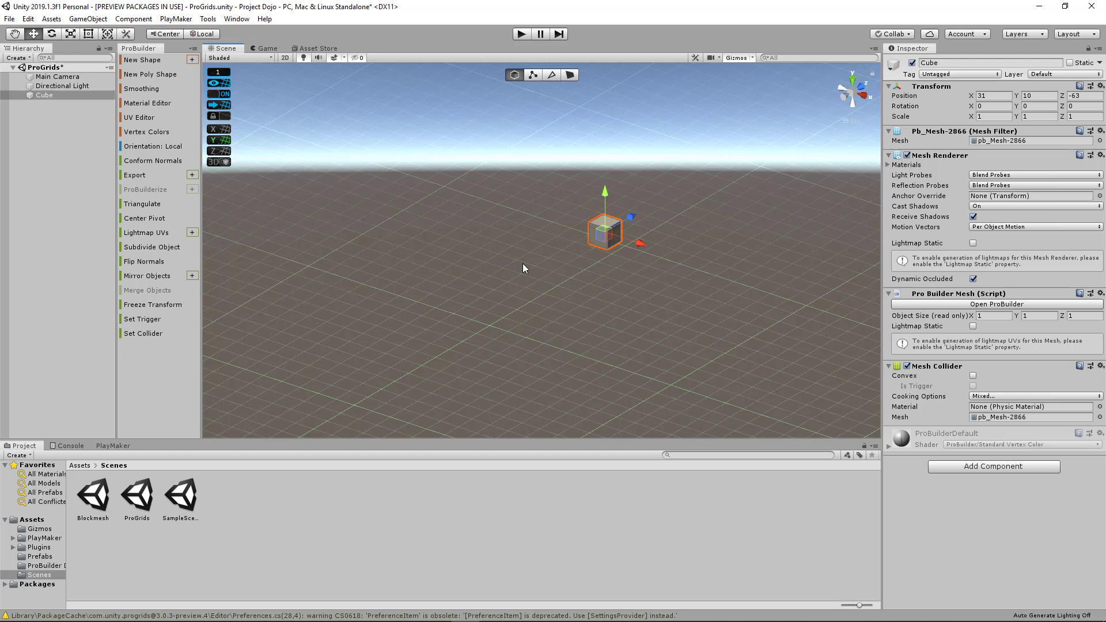
mouse_move(220, 161)
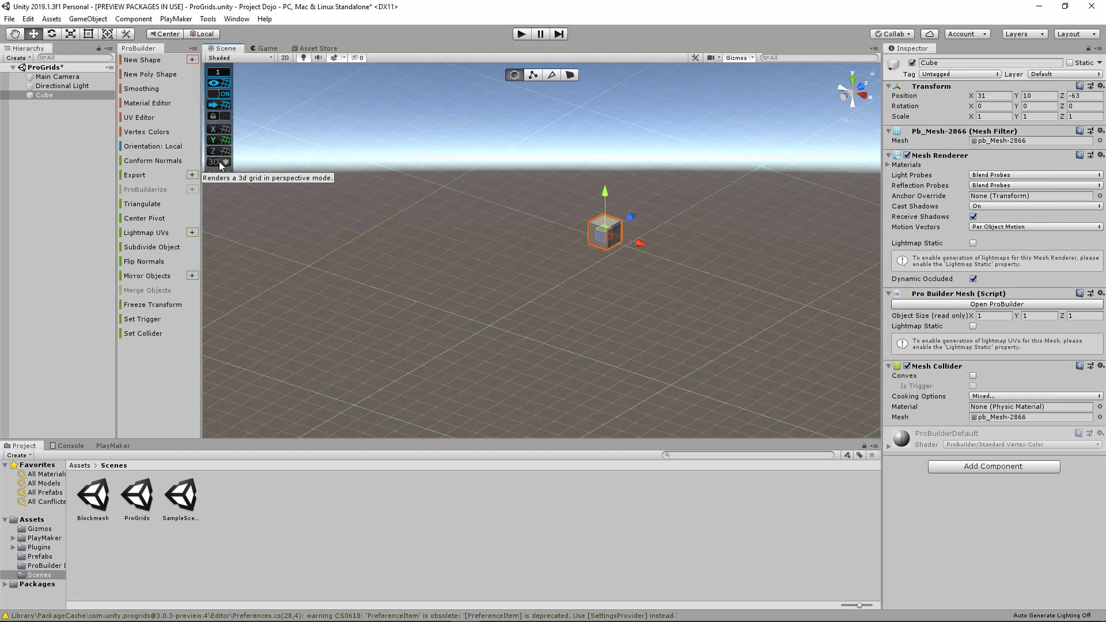
click(213, 163)
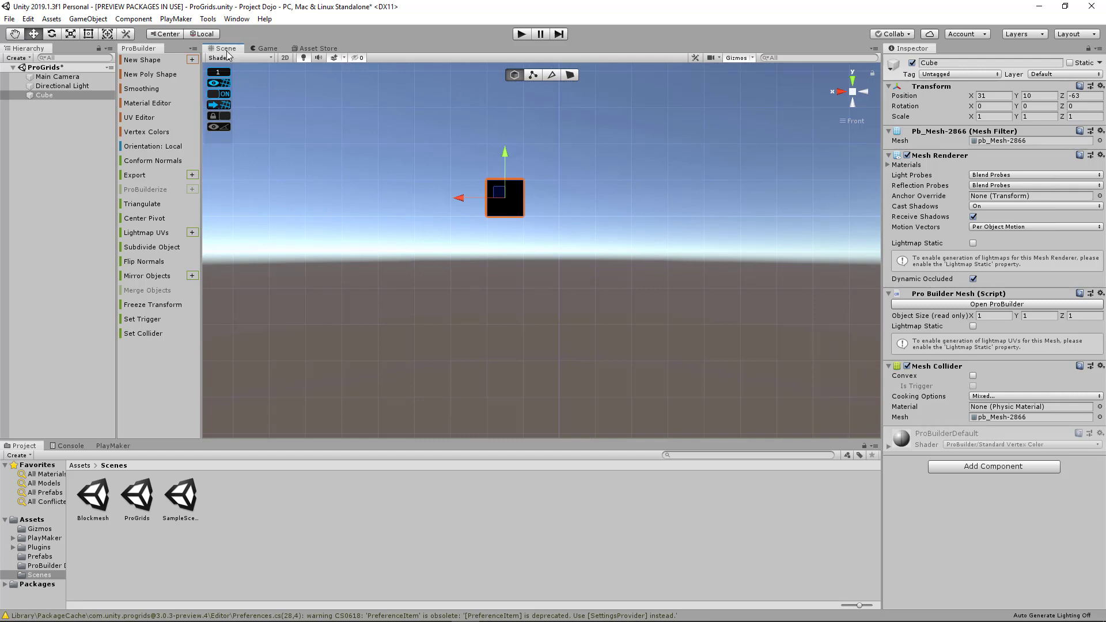
click(27, 18)
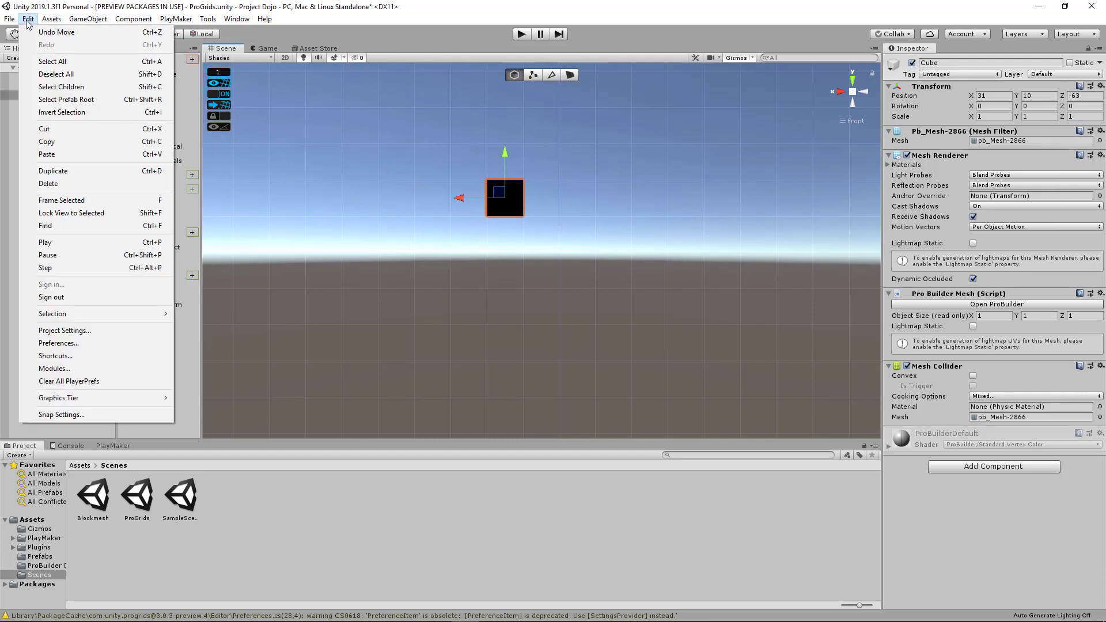
click(58, 343)
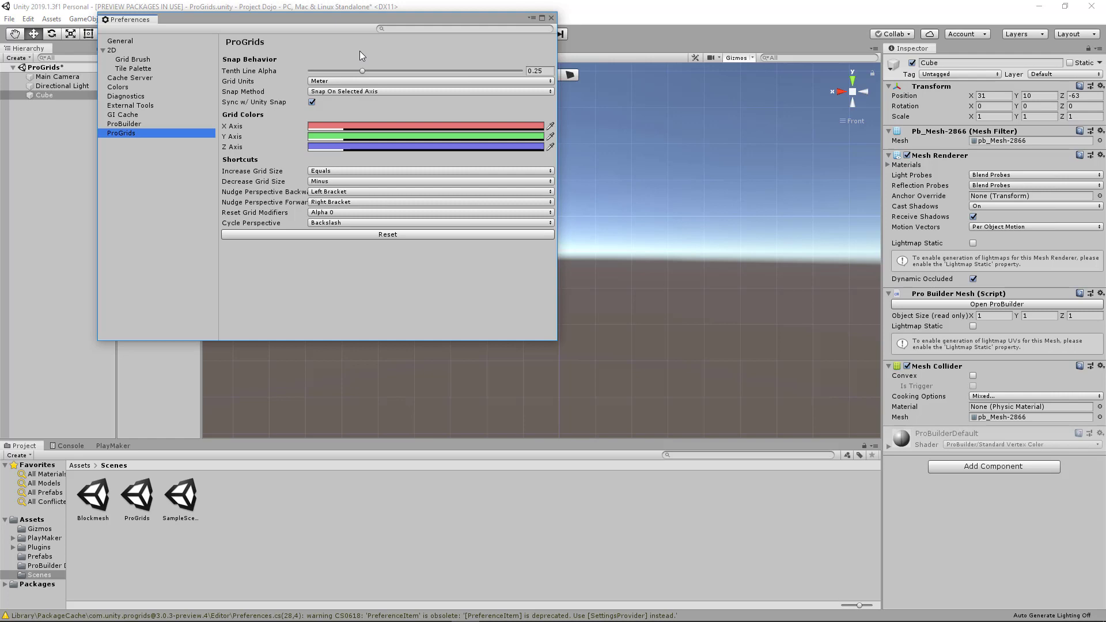
click(429, 80)
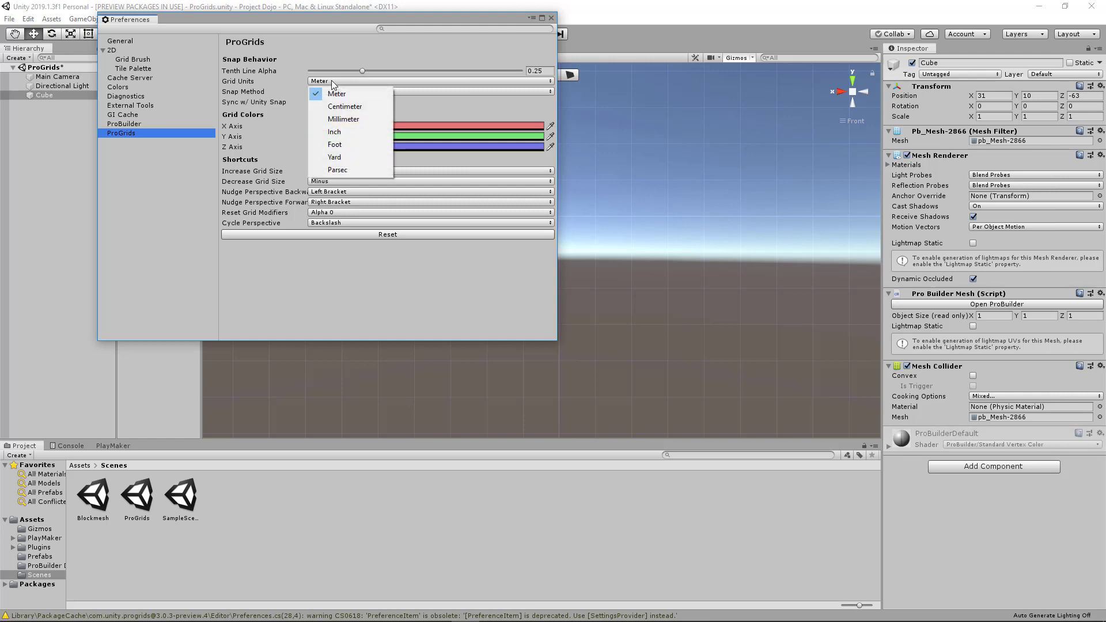
mouse_move(352, 119)
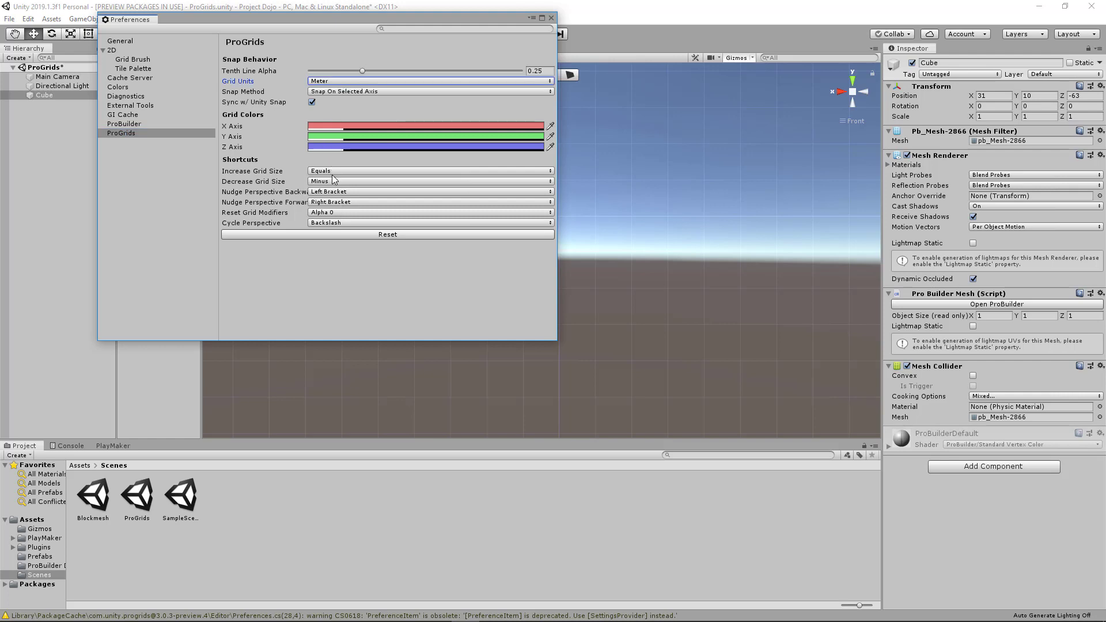
mouse_move(343, 126)
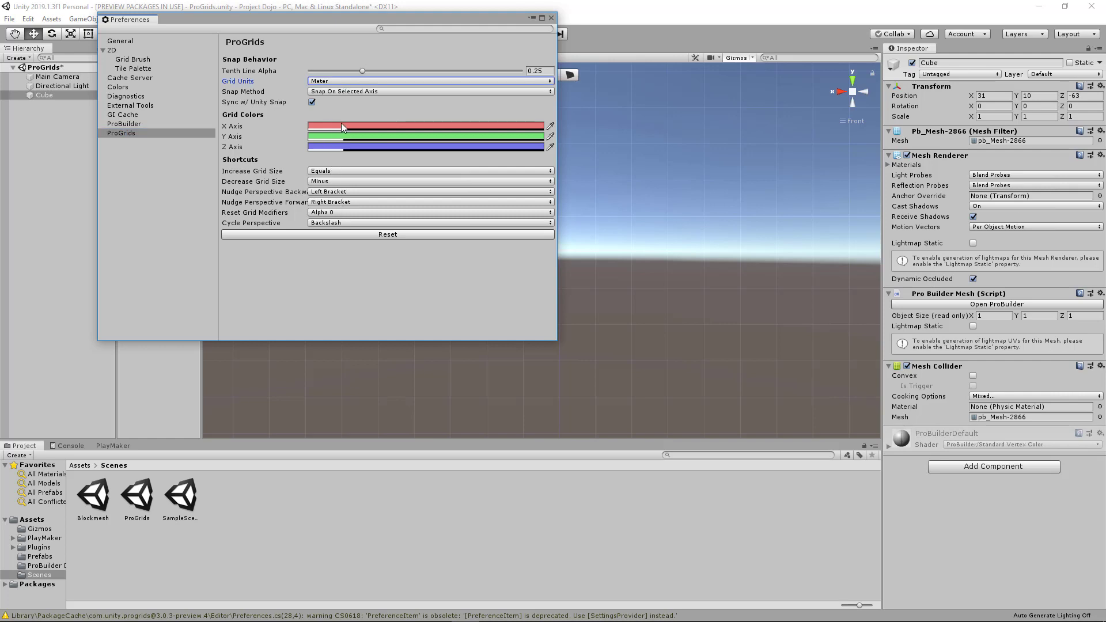
mouse_move(481, 88)
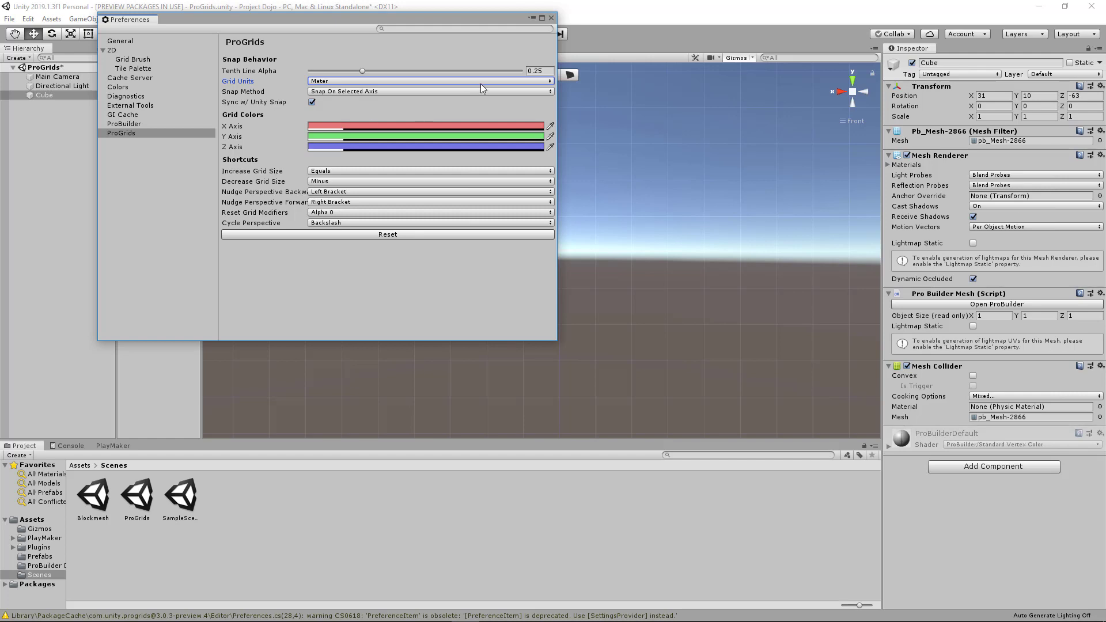
click(551, 19)
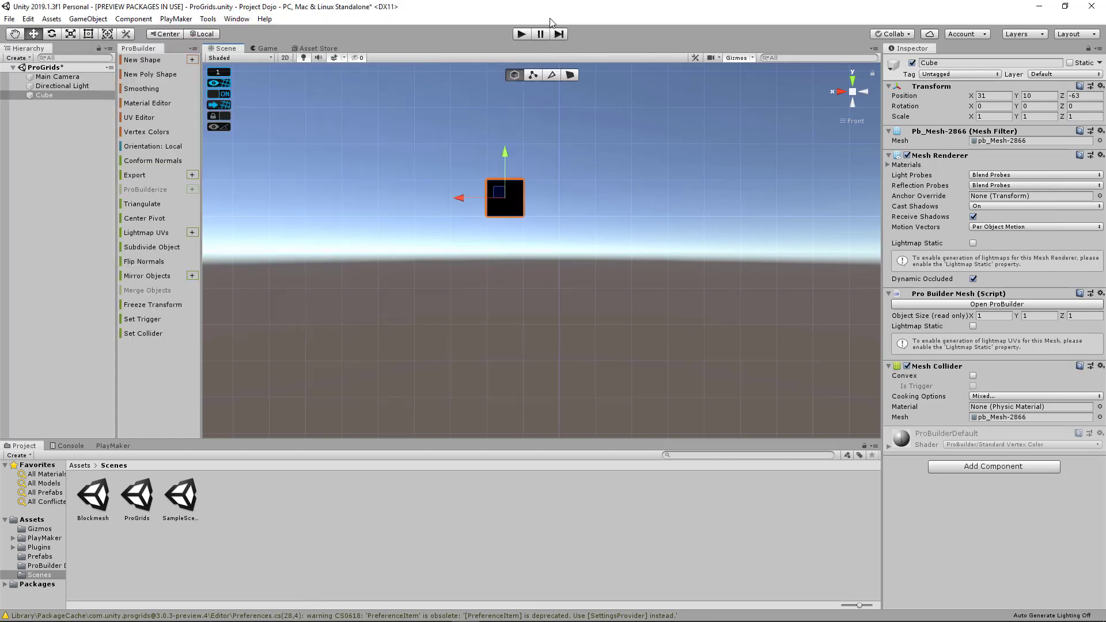